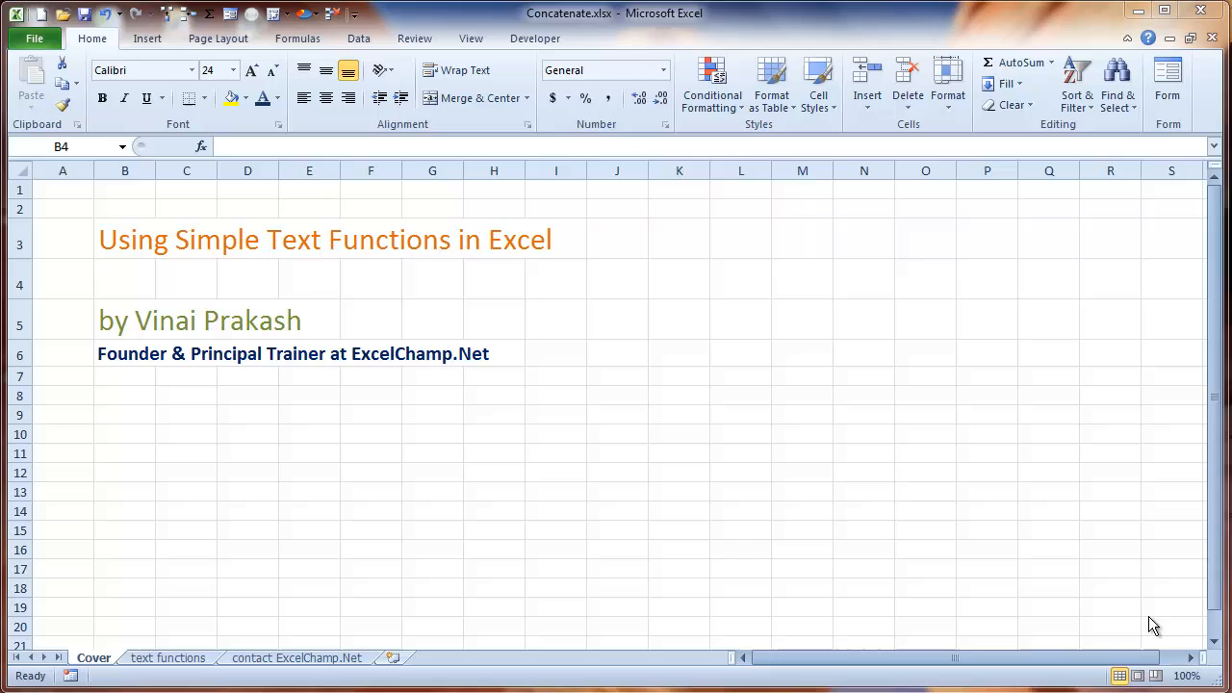
{"action": "mouse_move", "coordinate": [644, 564]}
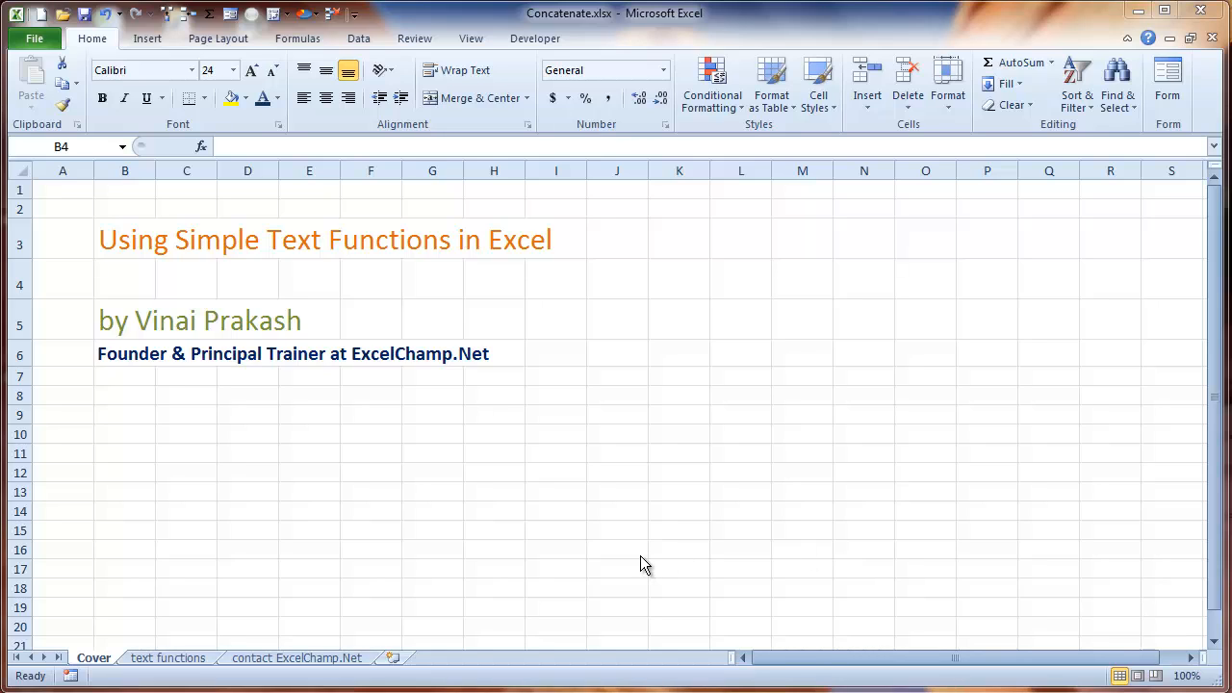
{"action": "mouse_move", "coordinate": [169, 664]}
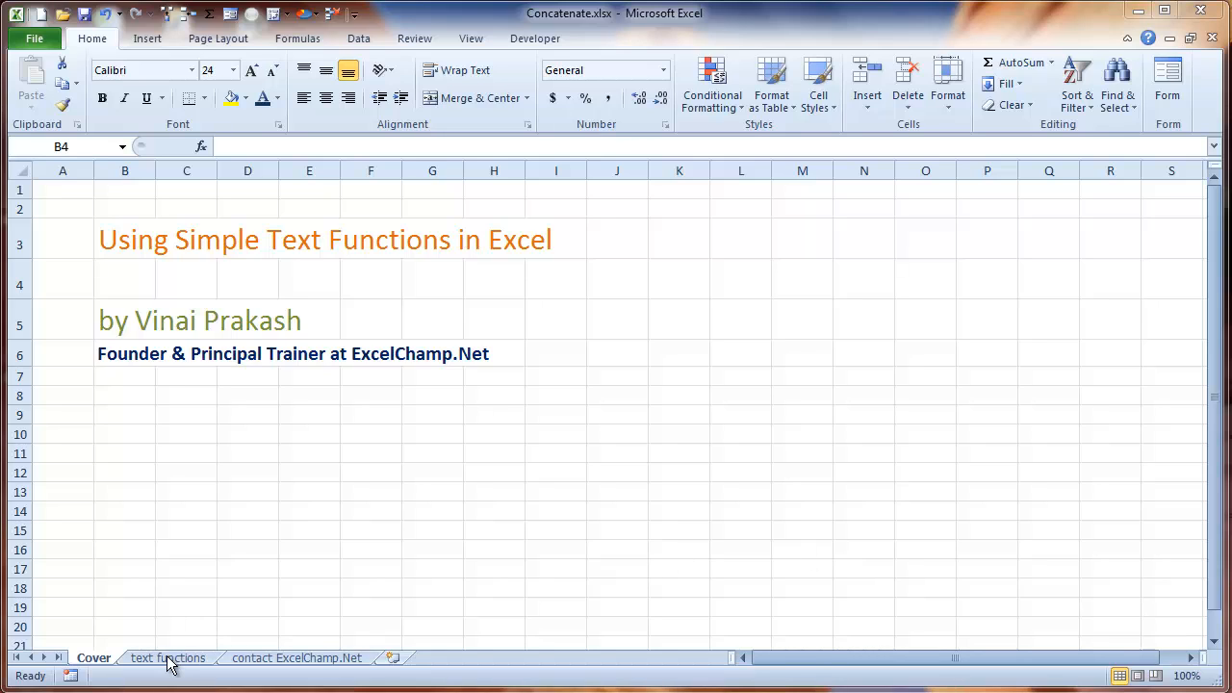
- Go to the text functions sheet and select cell C3 for the first full name
{"action": "left_click", "coordinate": [168, 658]}
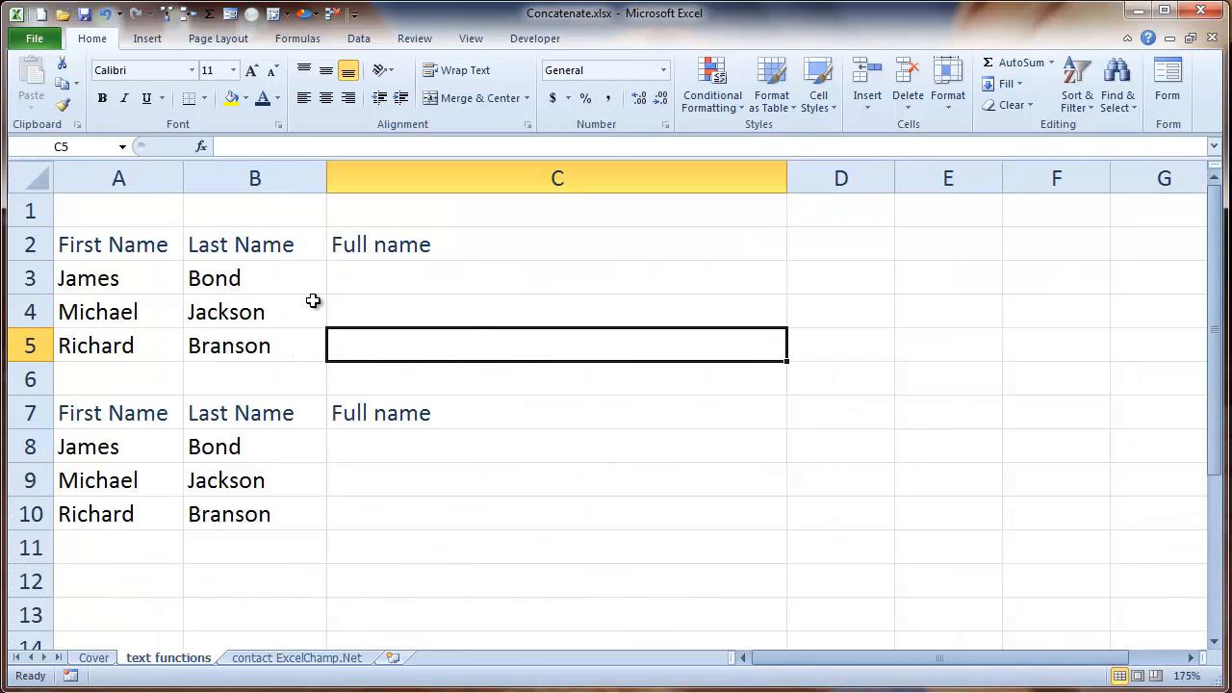
{"action": "mouse_move", "coordinate": [223, 277]}
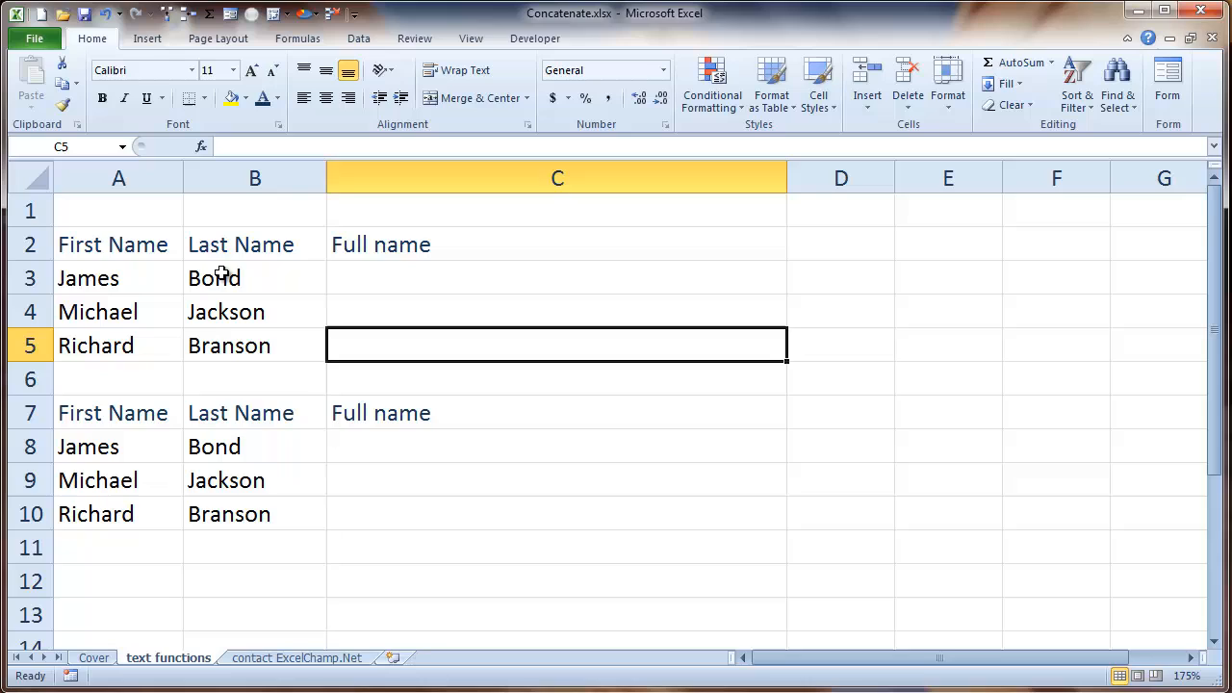
{"action": "mouse_move", "coordinate": [69, 300]}
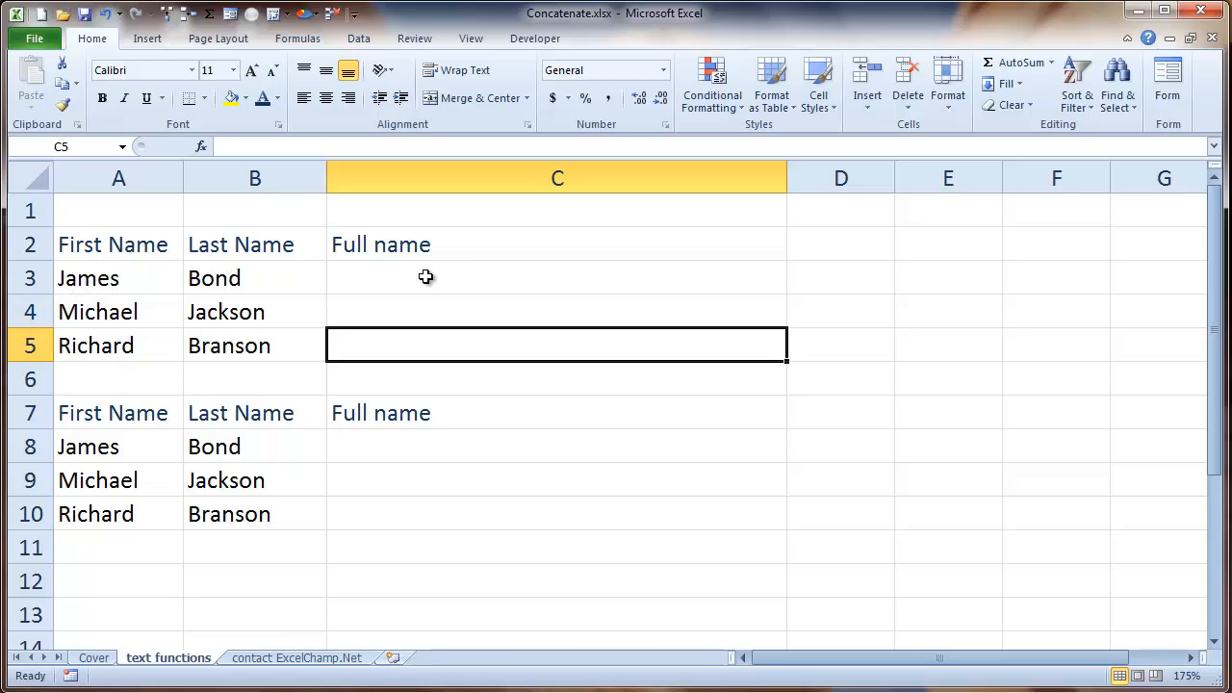
{"action": "mouse_move", "coordinate": [288, 292]}
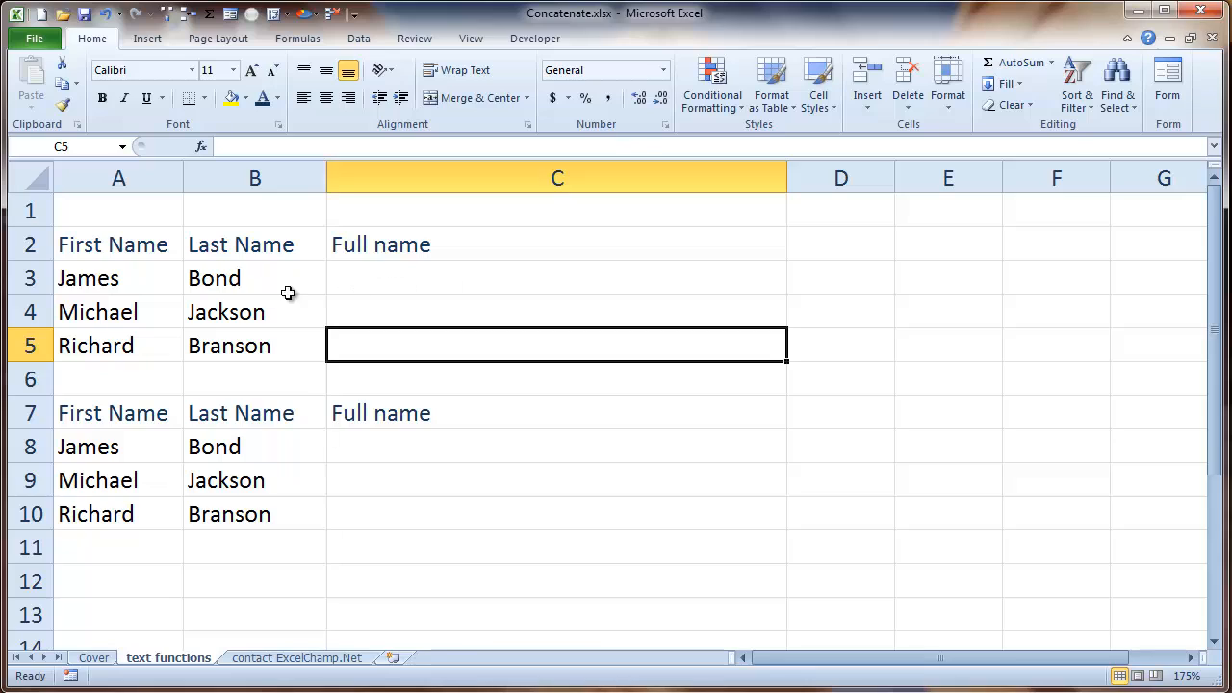
{"action": "mouse_move", "coordinate": [366, 289]}
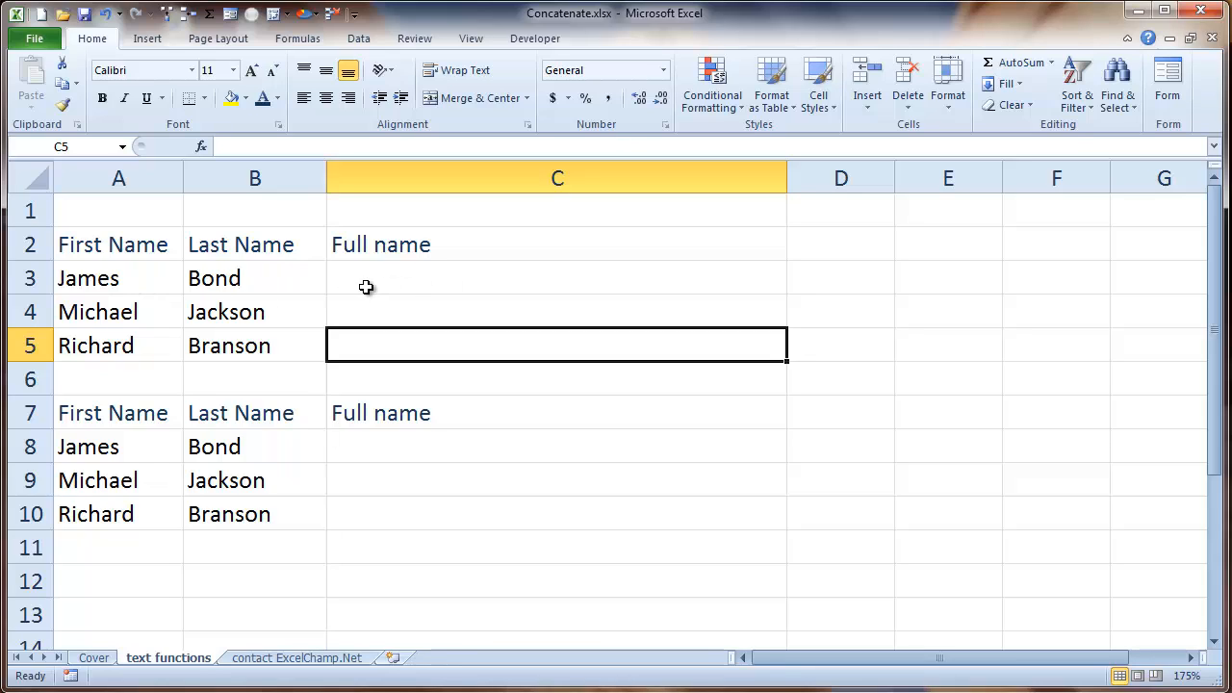
{"action": "mouse_move", "coordinate": [404, 285]}
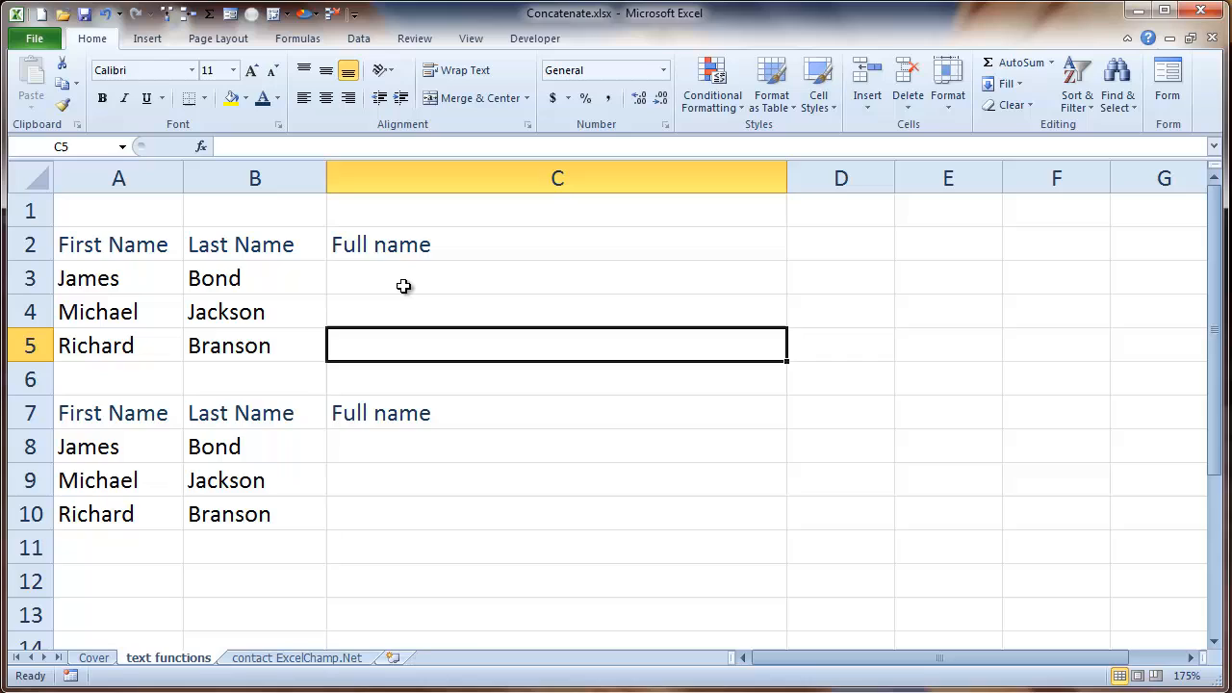
{"action": "left_click", "coordinate": [558, 277]}
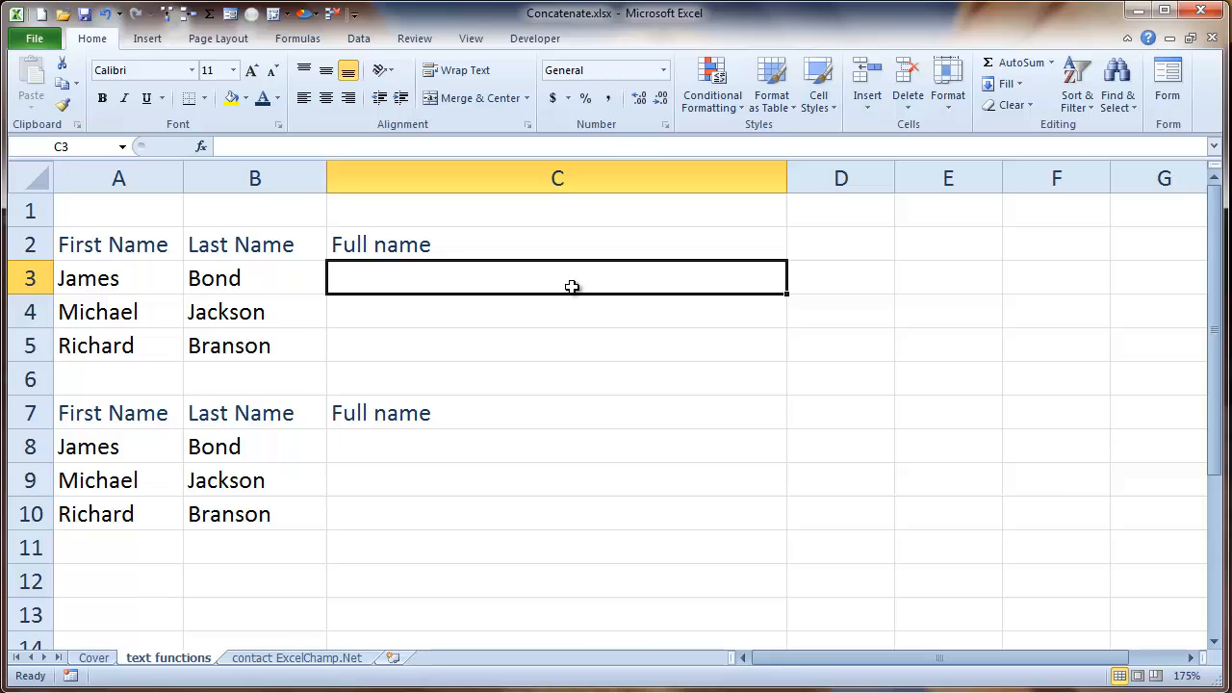
- Enter =CONCATENATE(A3,B3) in C3 so it shows JamesBond
{"action": "type", "text": "="}
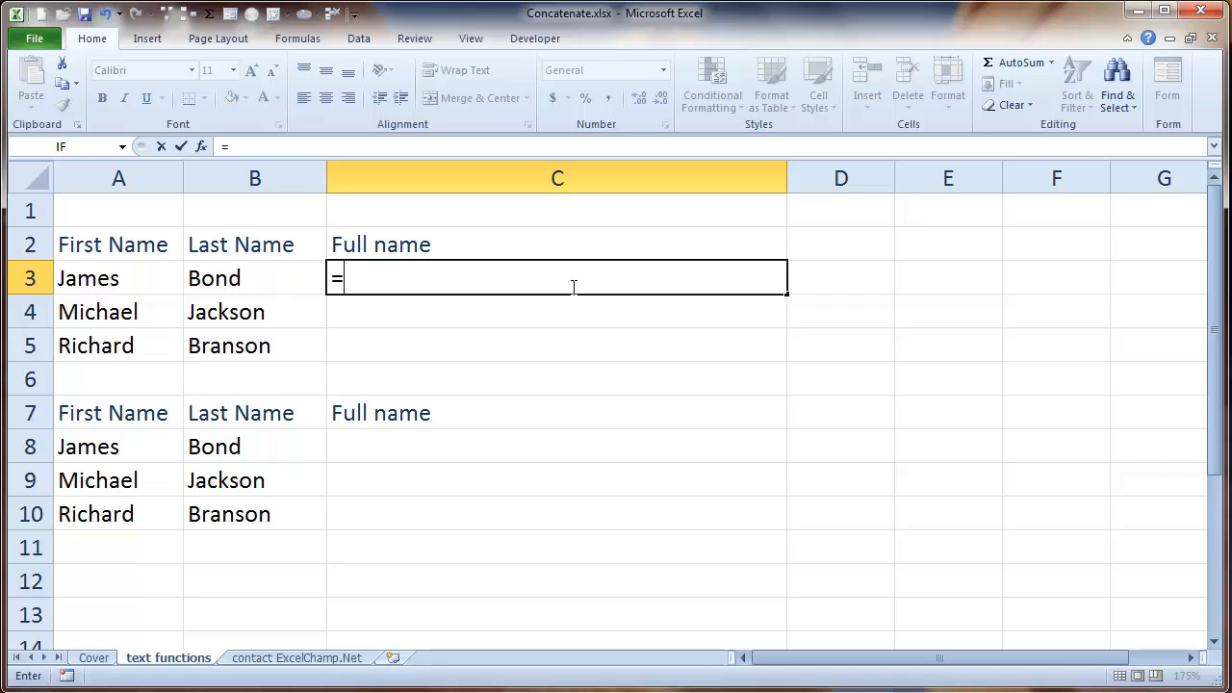
{"action": "type", "text": "concatenate"}
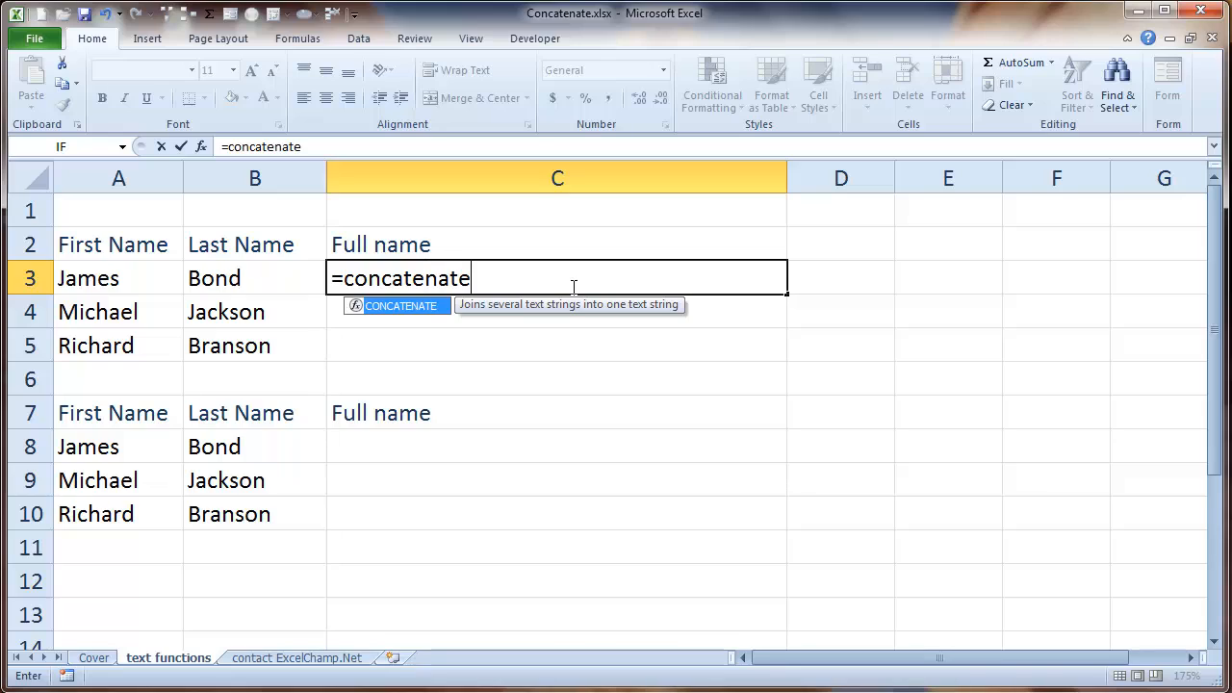
{"action": "type", "text": "("}
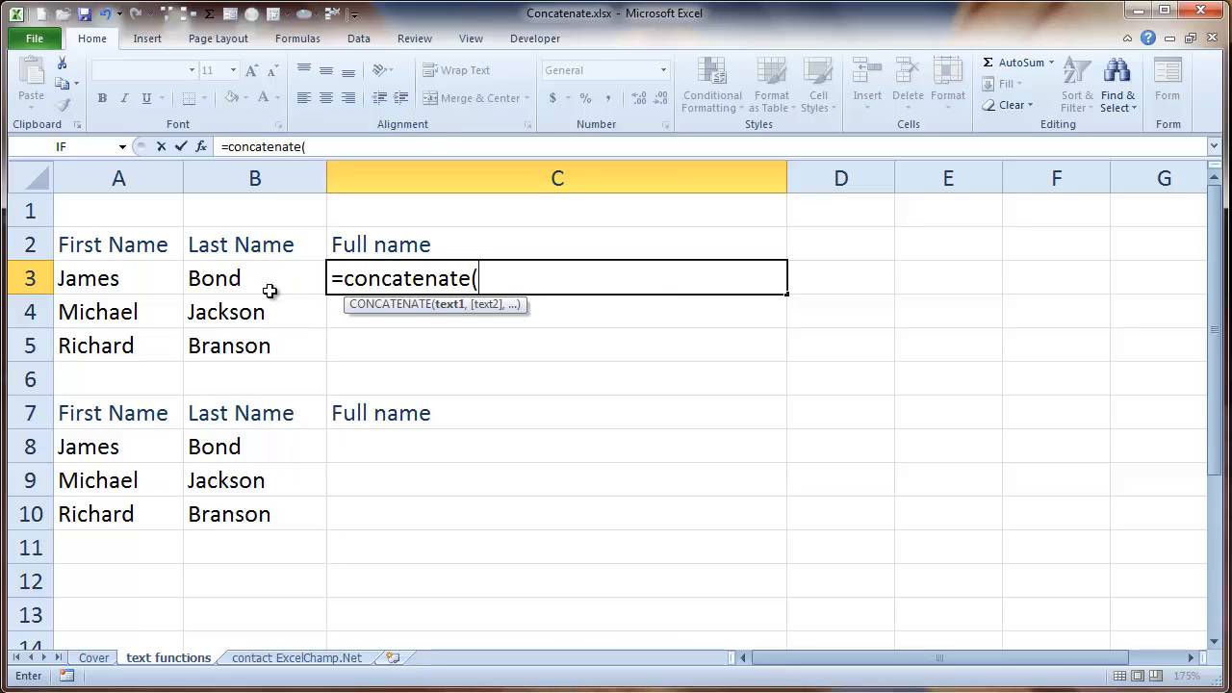
{"action": "left_click", "coordinate": [89, 277]}
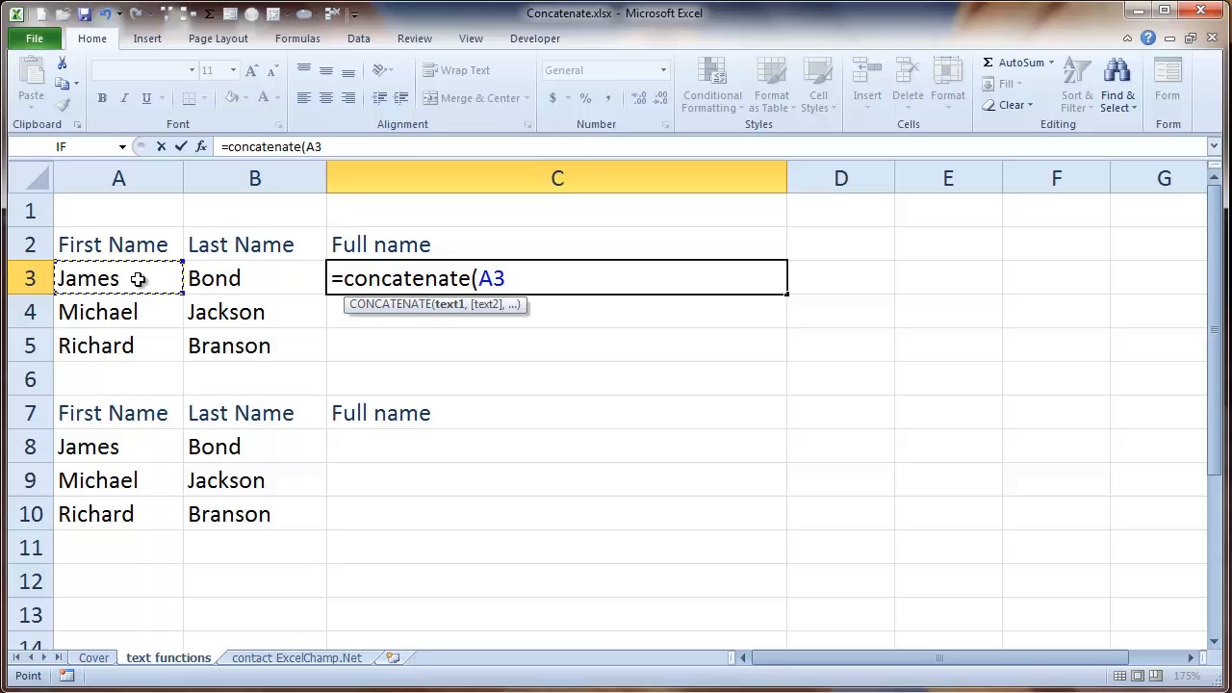
{"action": "type", "text": ","}
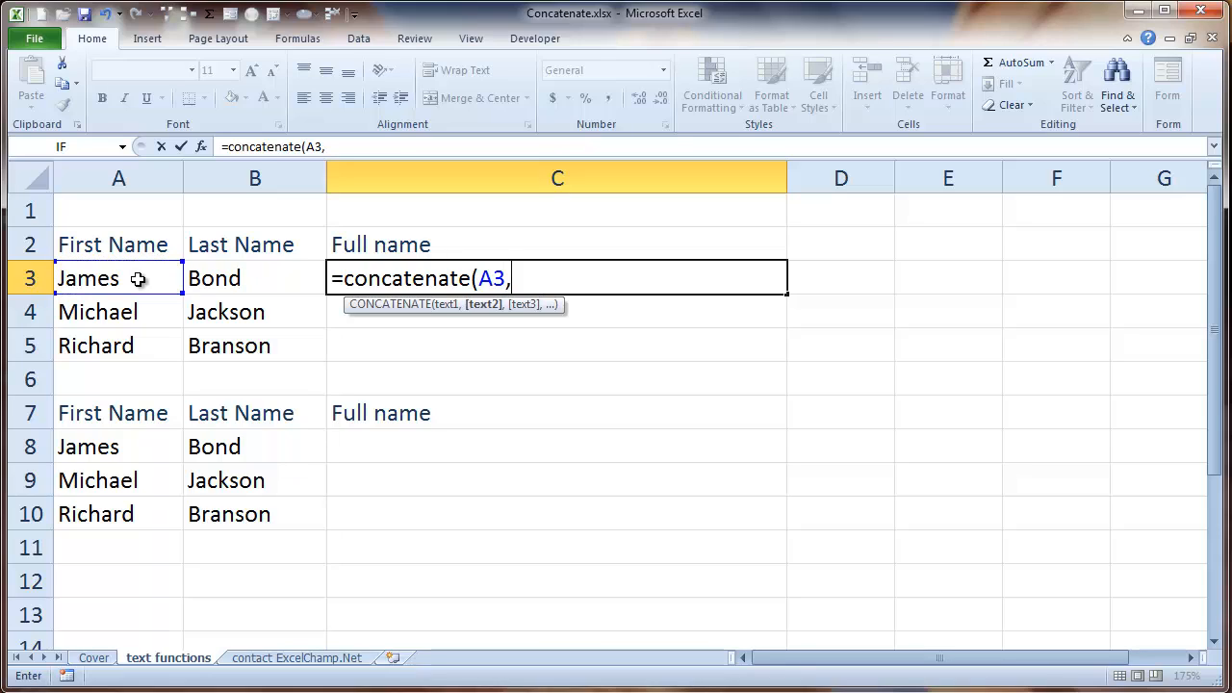
{"action": "mouse_move", "coordinate": [235, 273]}
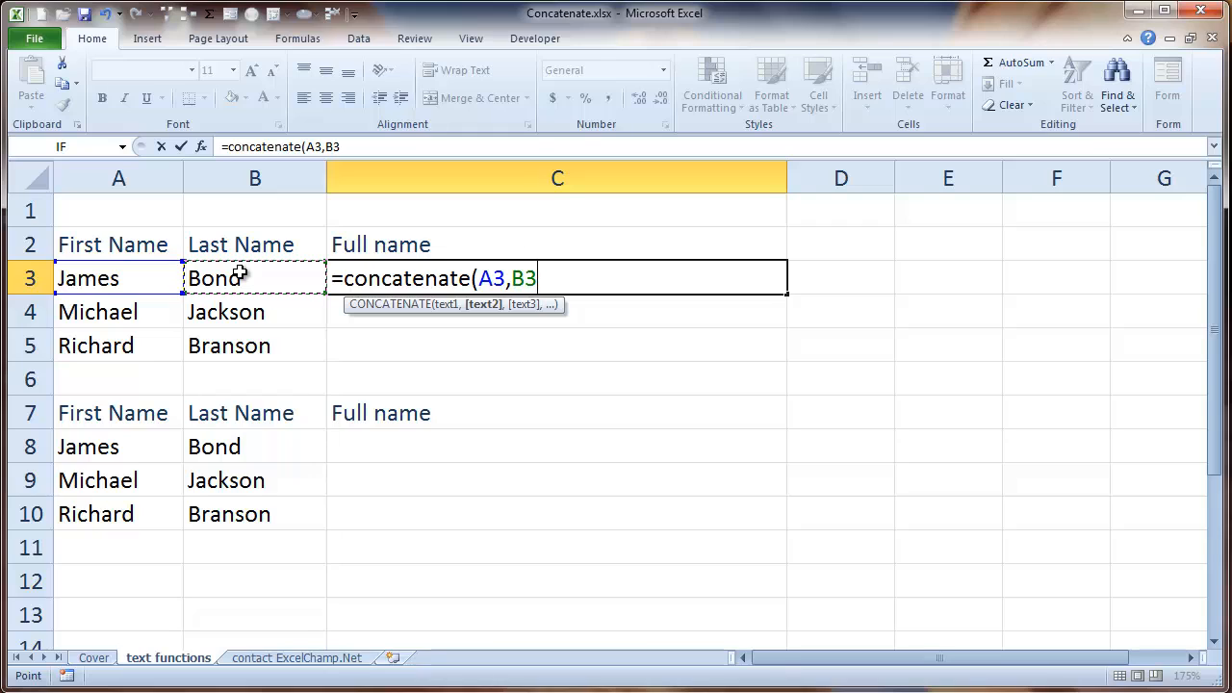
{"action": "key", "text": "Return"}
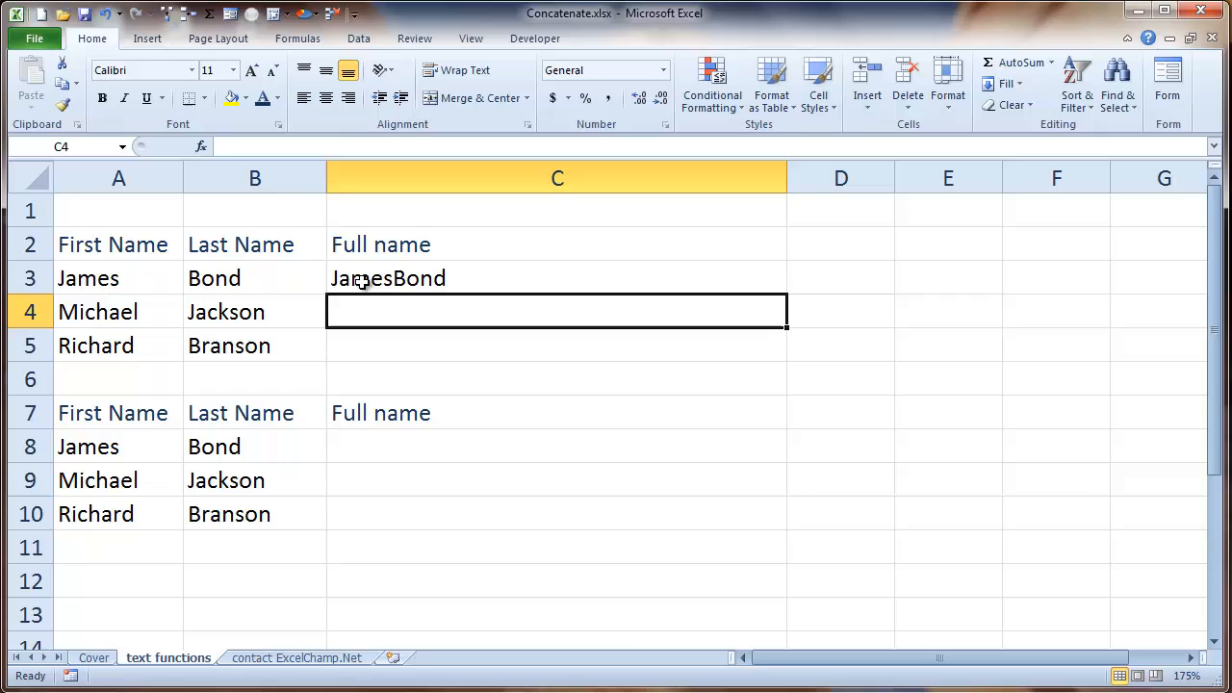
- Edit the C3 formula to =CONCATENATE(A3," ",B3) so it reads James Bond
{"action": "left_click", "coordinate": [556, 277]}
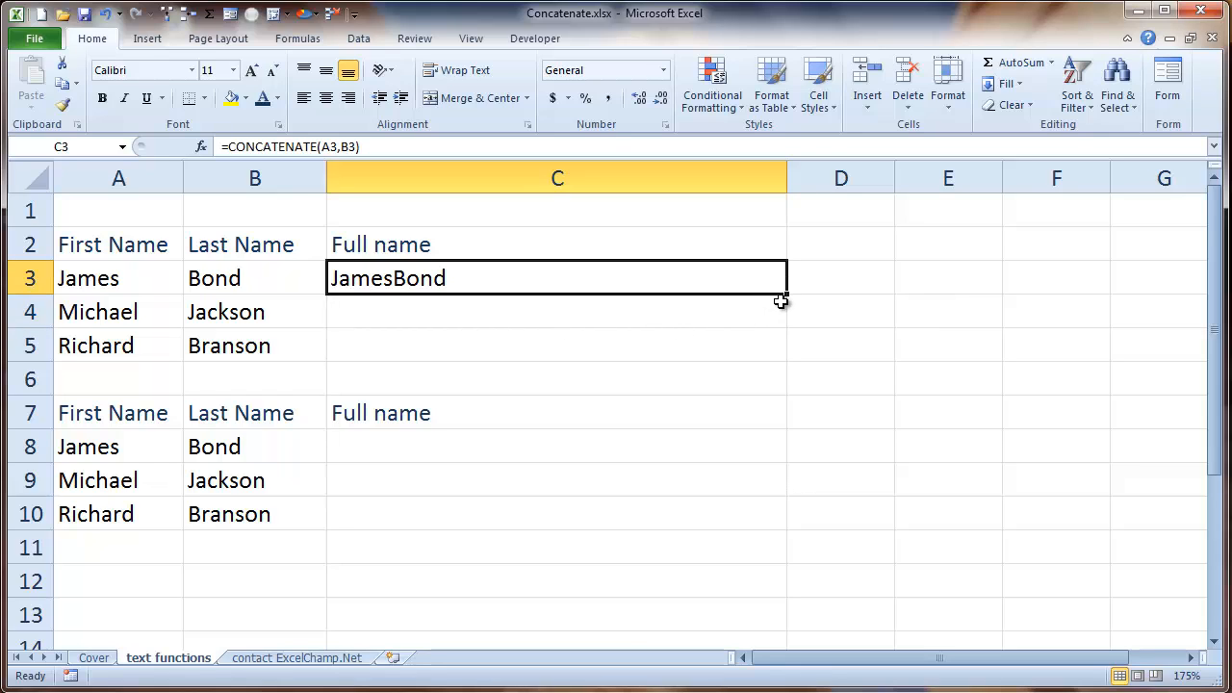
{"action": "mouse_move", "coordinate": [786, 307]}
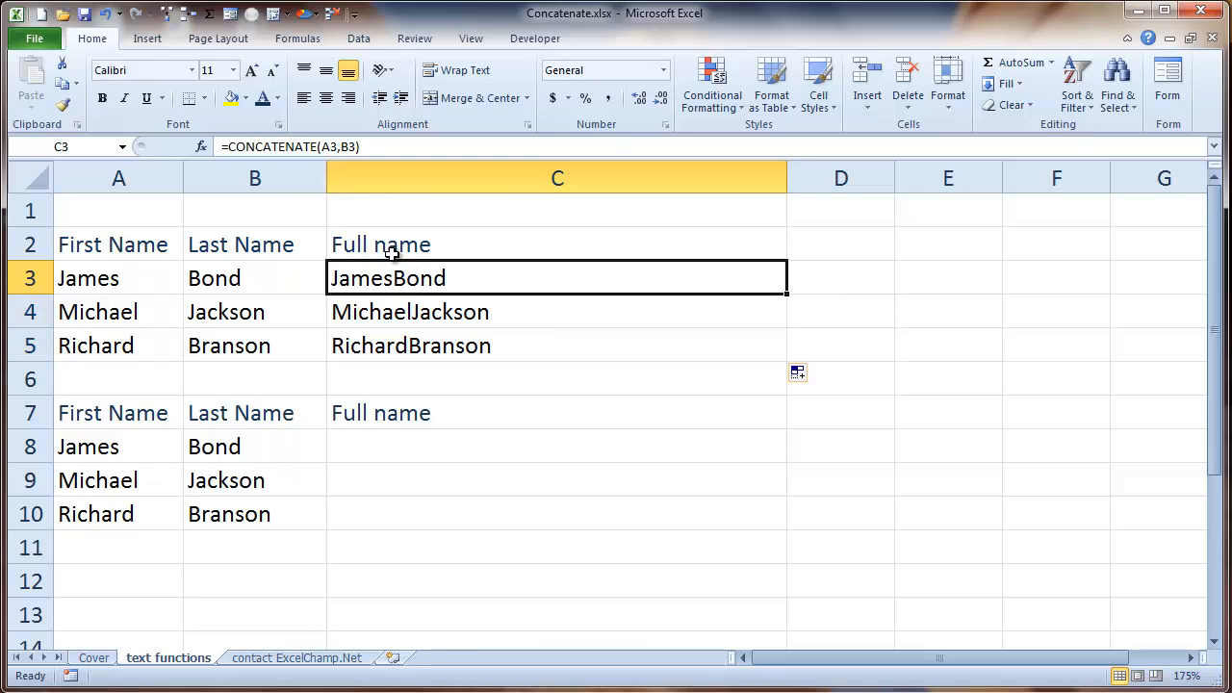
{"action": "double_click", "coordinate": [559, 277]}
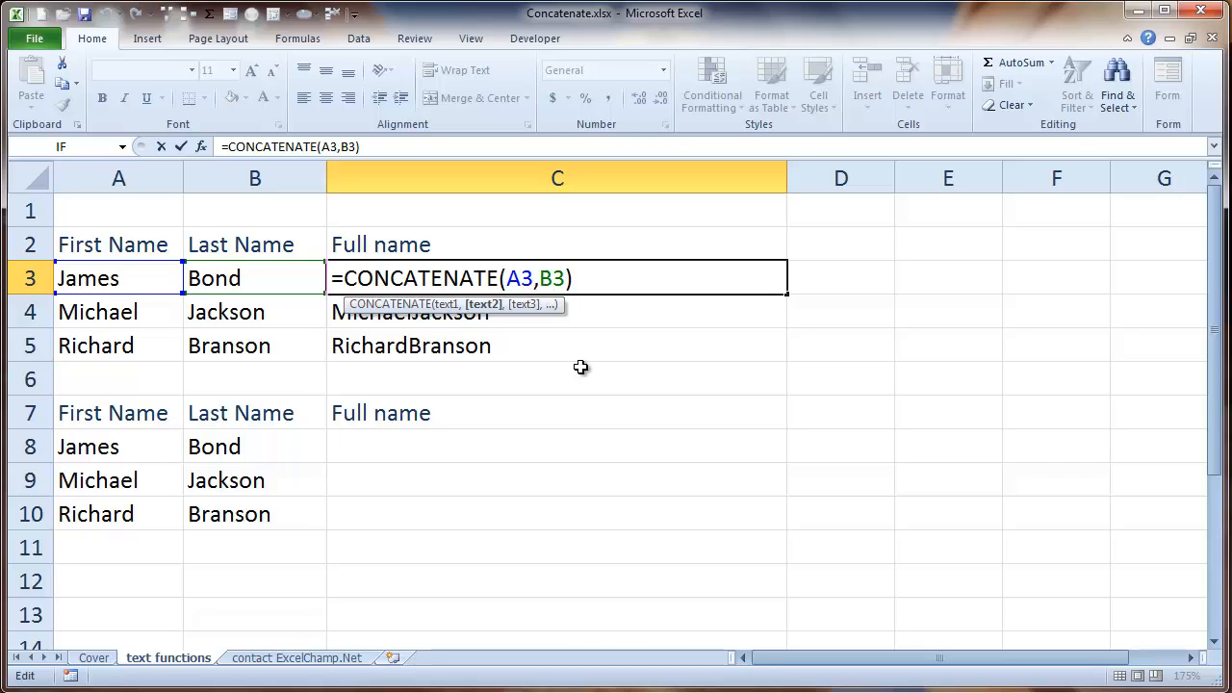
{"action": "type", "text": ",\""}
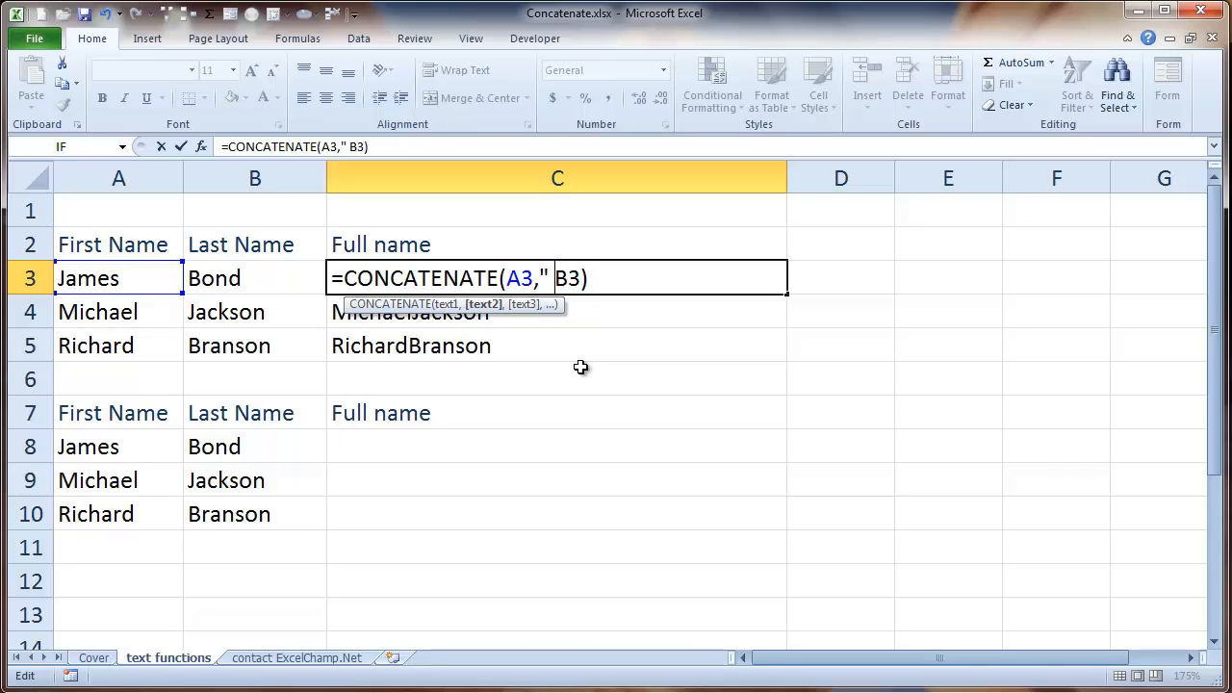
{"action": "type", "text": "\""}
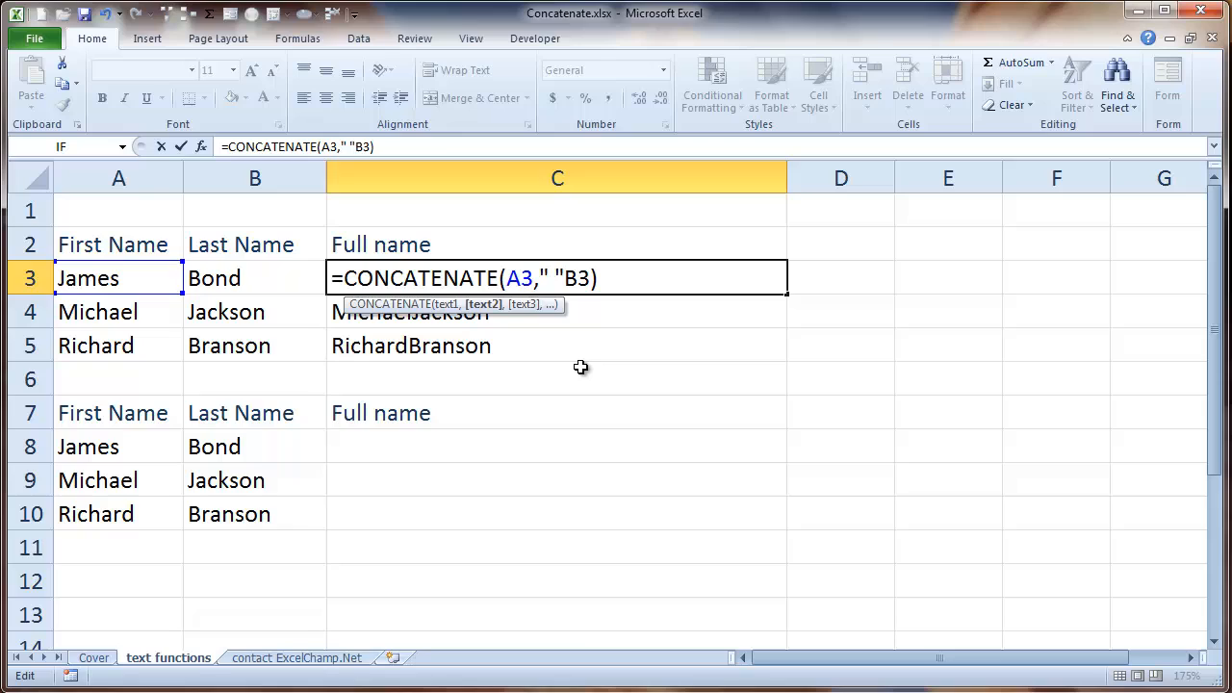
{"action": "type", "text": ","}
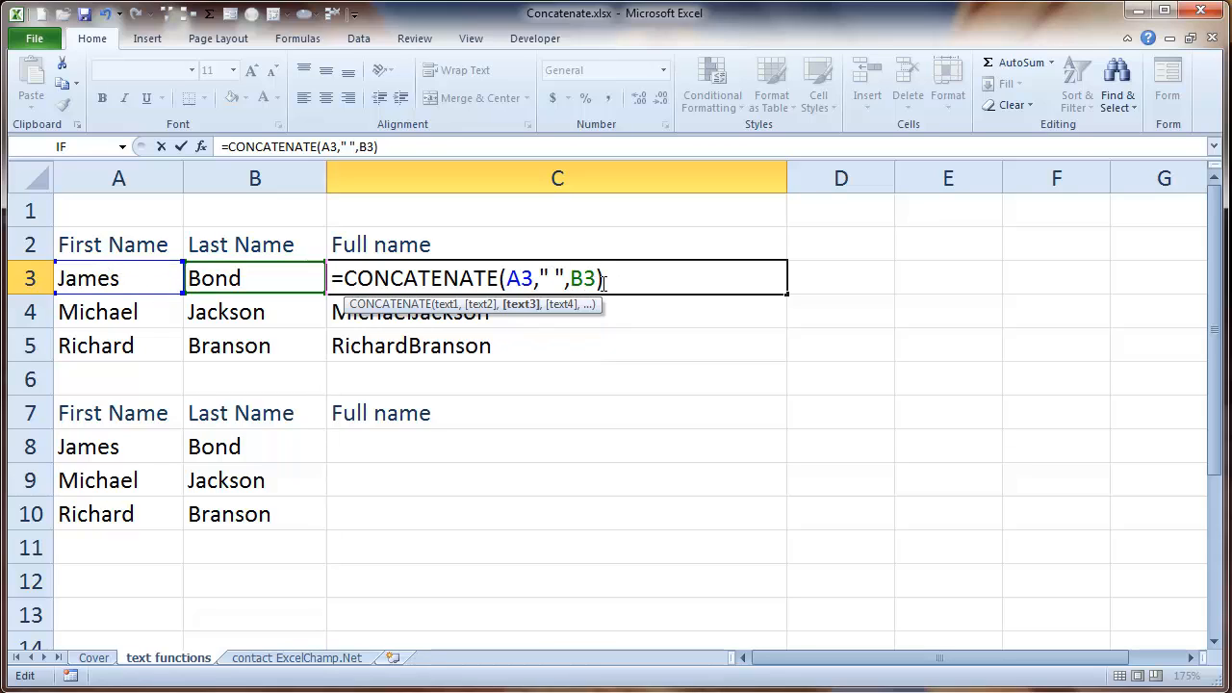
{"action": "key", "text": "Return"}
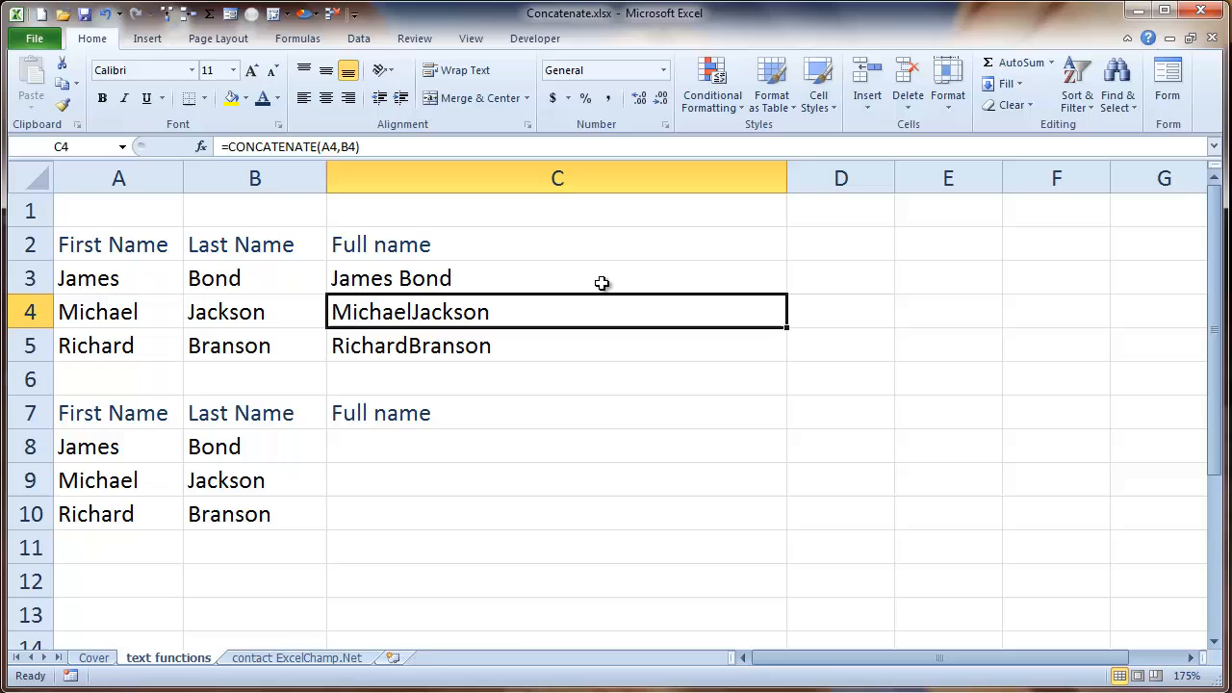
- Fill the spaced formula down to C5, giving Michael Jackson and Richard Branson, and check each cell
{"action": "left_click", "coordinate": [557, 277]}
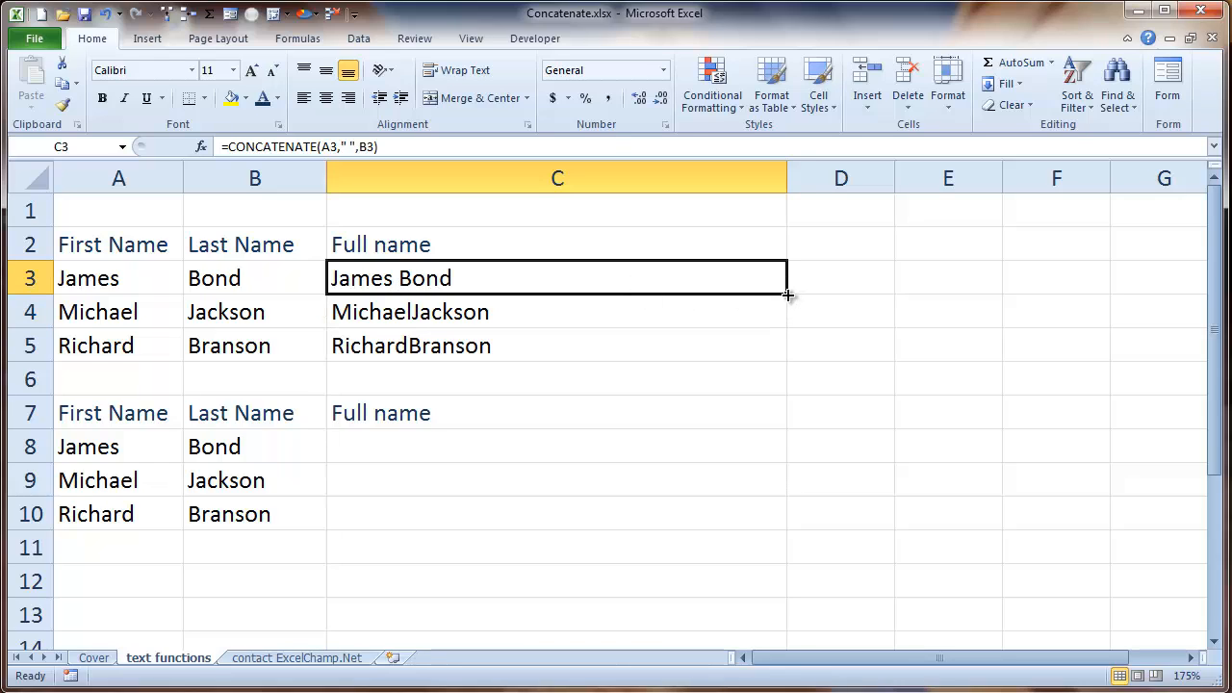
{"action": "left_click_drag", "start_coordinate": [787, 297], "coordinate": [788, 347]}
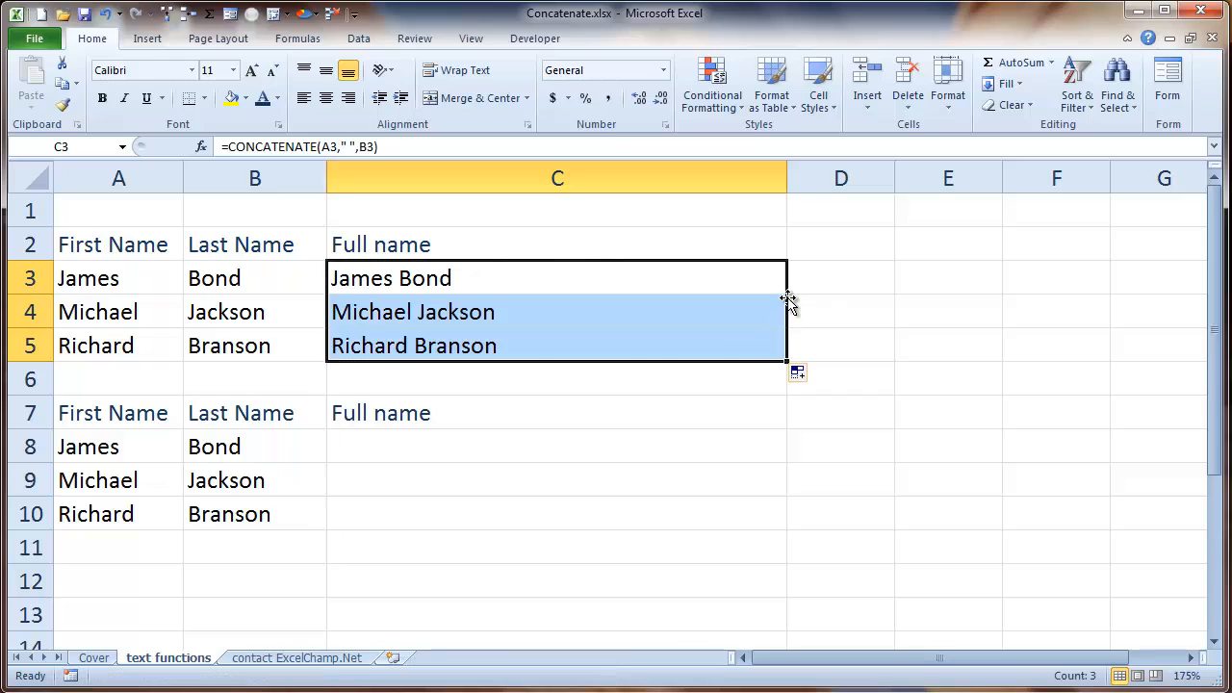
{"action": "left_click", "coordinate": [839, 345]}
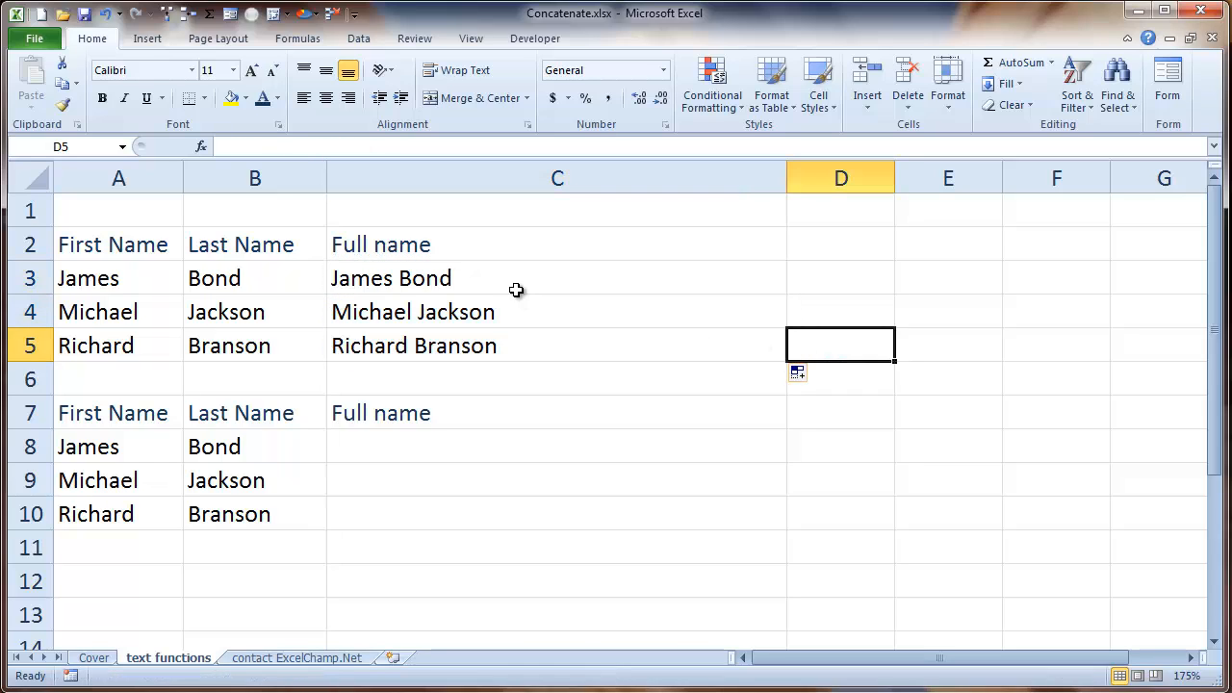
{"action": "left_click", "coordinate": [556, 311]}
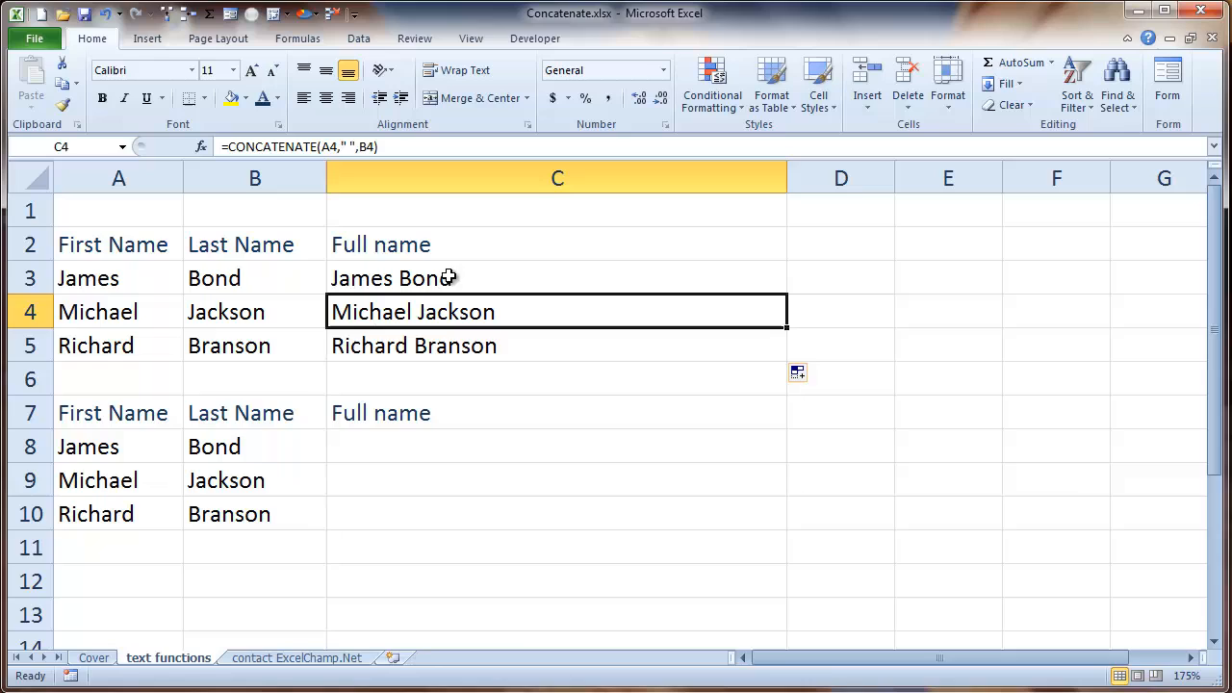
{"action": "left_click", "coordinate": [557, 277]}
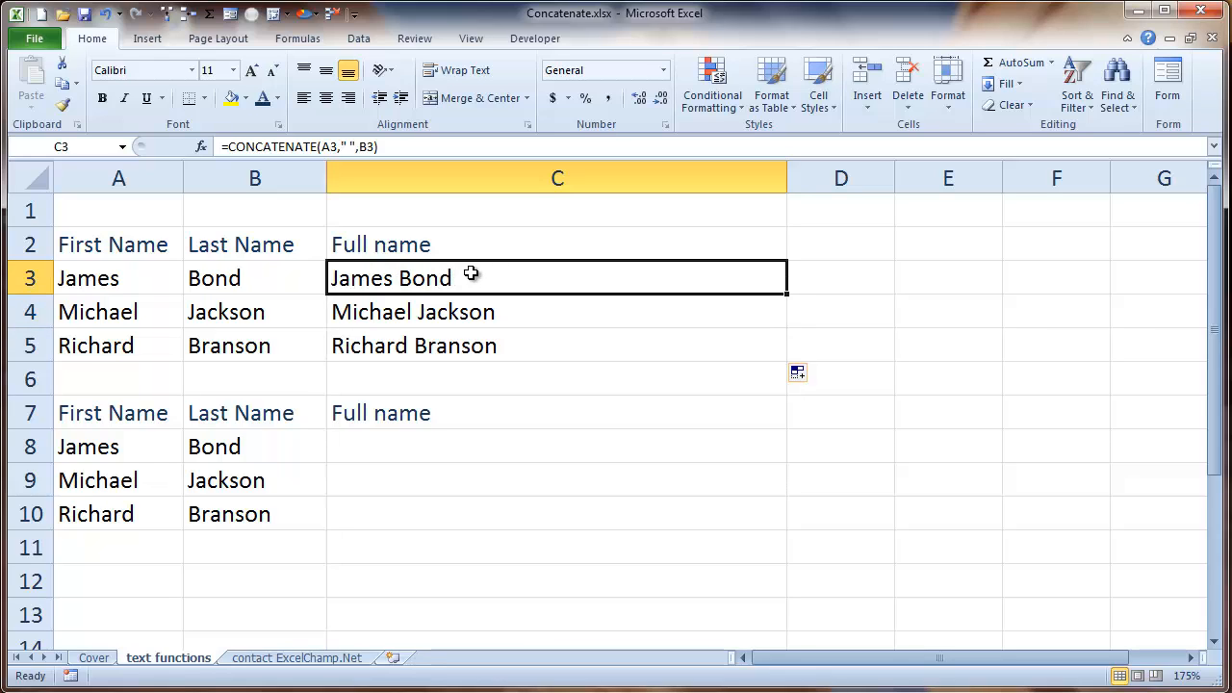
{"action": "left_click", "coordinate": [557, 345]}
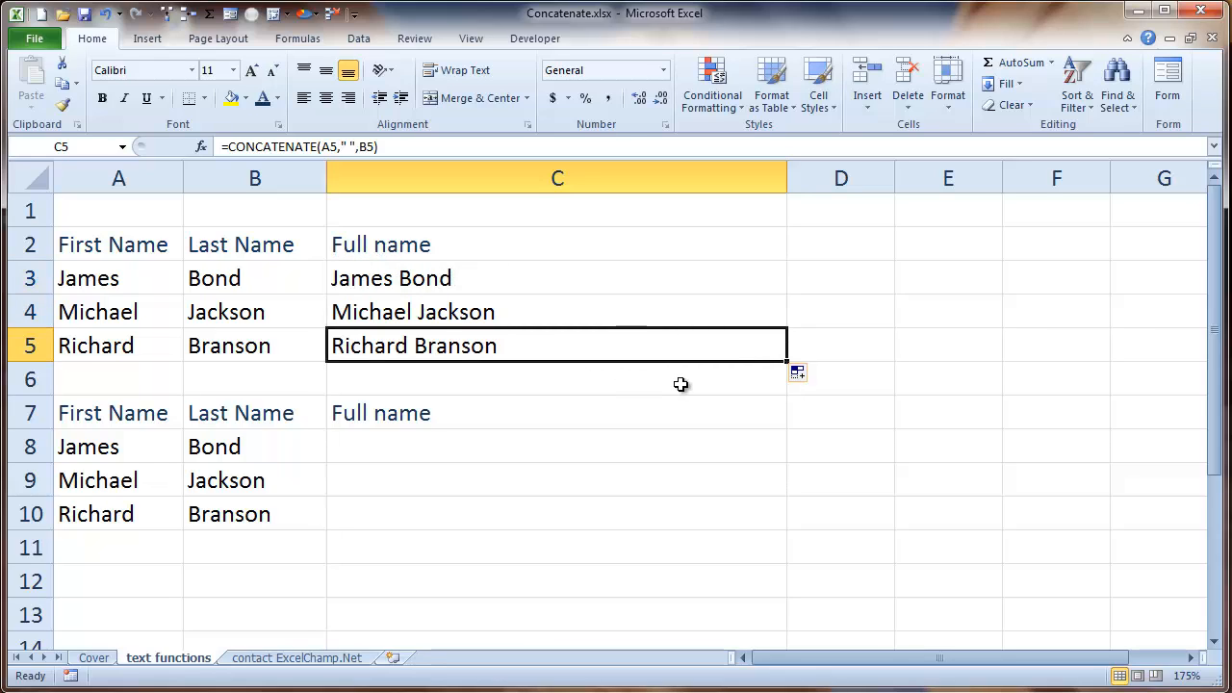
{"action": "mouse_move", "coordinate": [568, 454]}
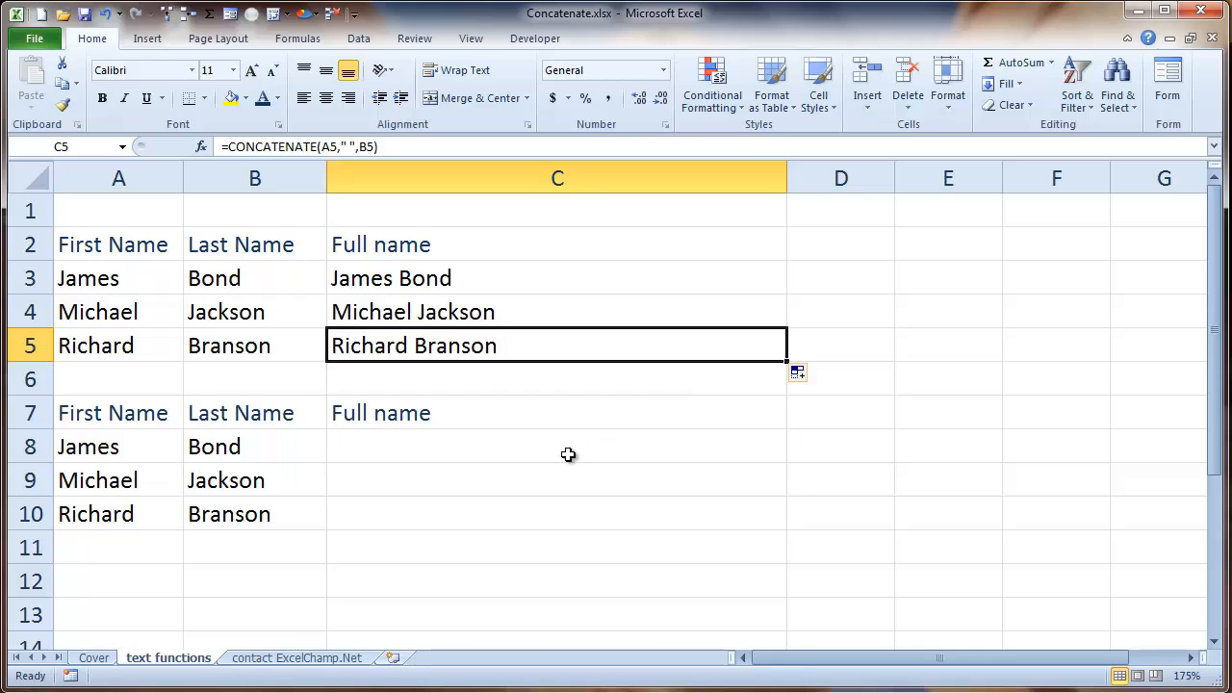
{"action": "left_click", "coordinate": [556, 447]}
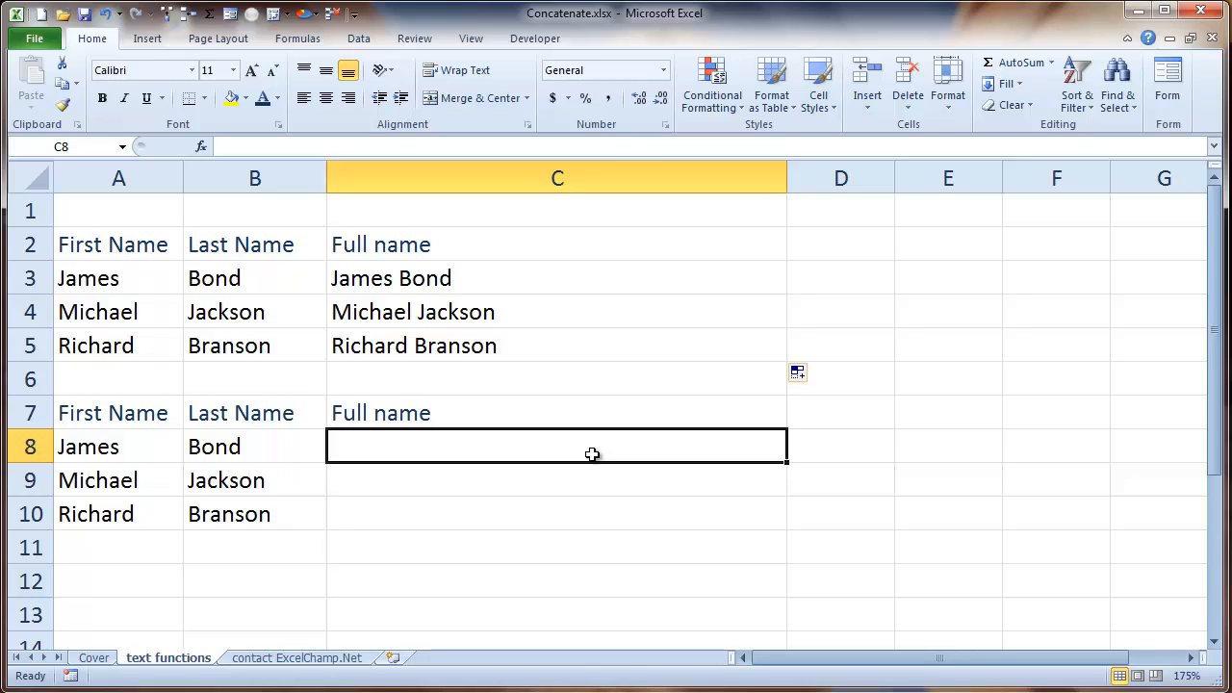
- Enter =A8&" "&B8 in C8 so it shows James Bond
{"action": "type", "text": "="}
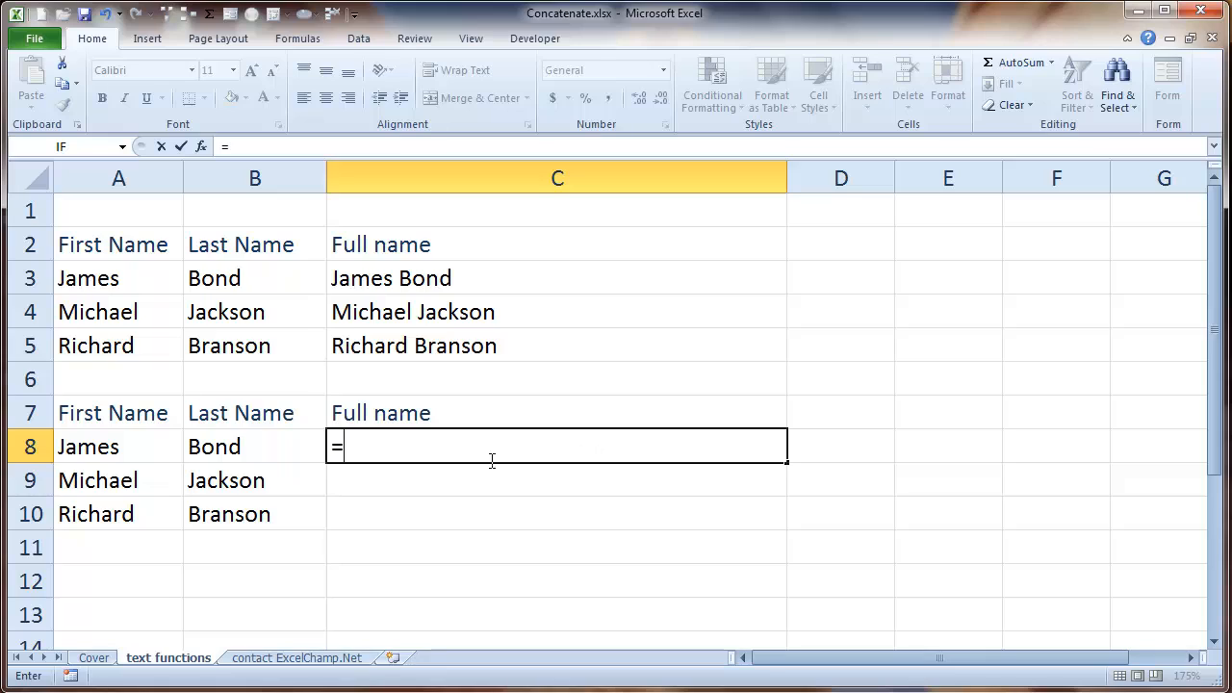
{"action": "left_click", "coordinate": [119, 446]}
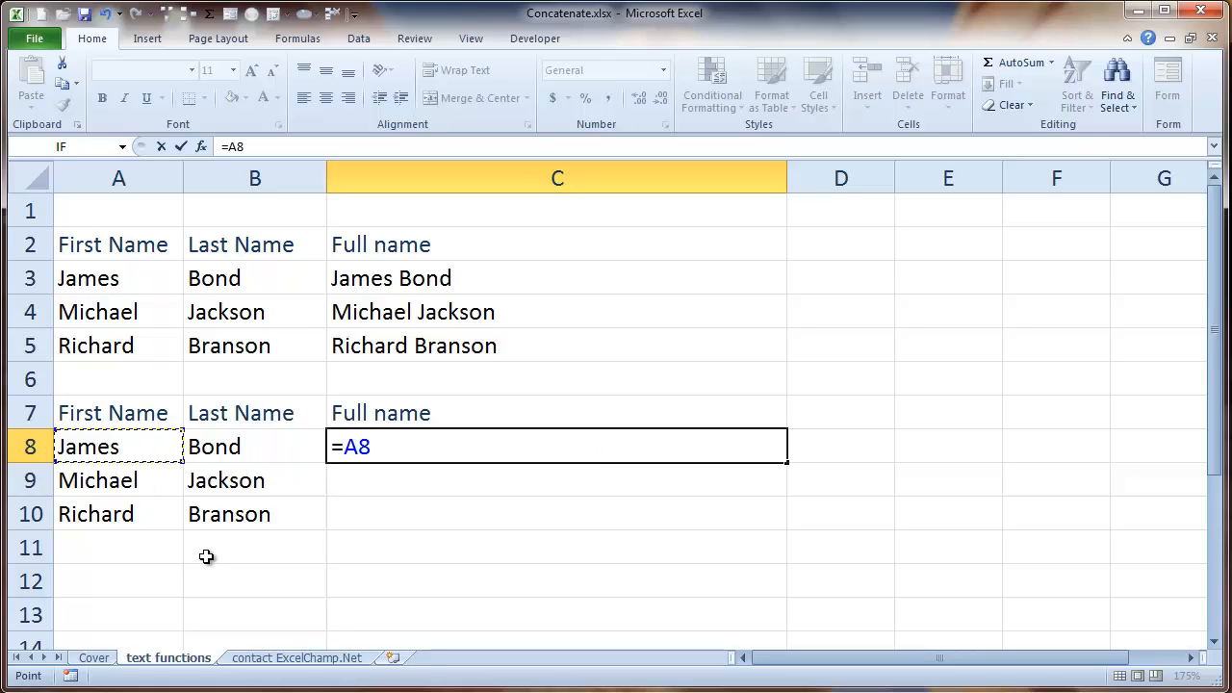
{"action": "type", "text": "&"}
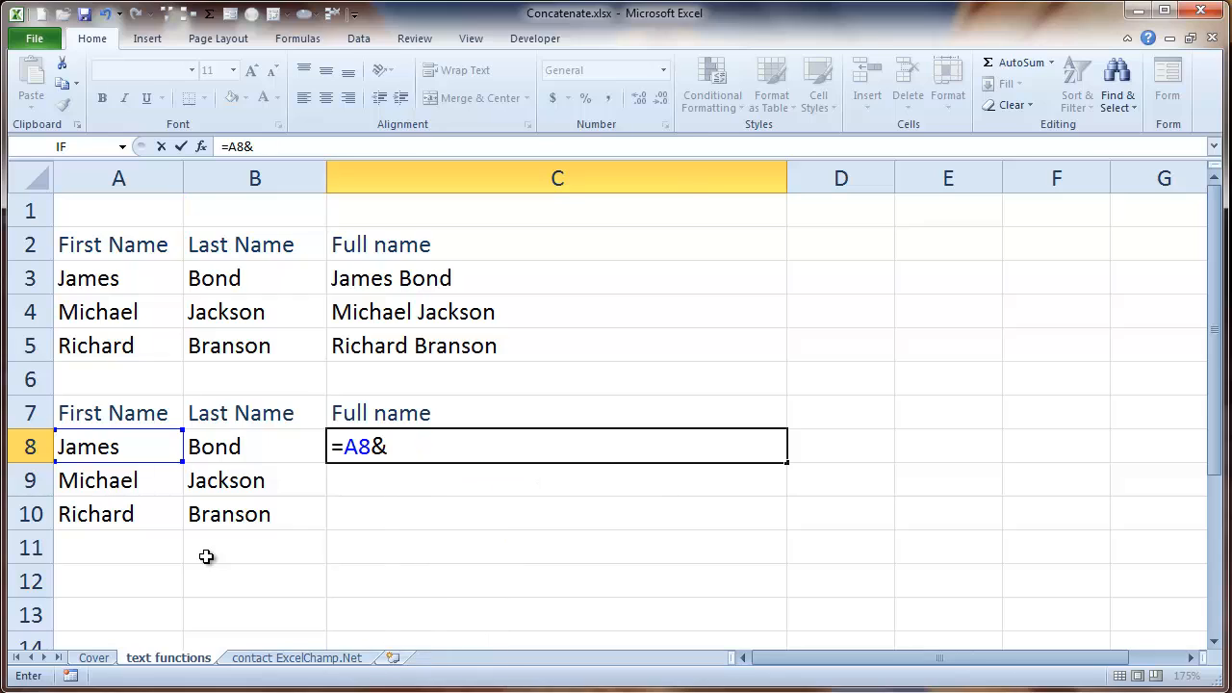
{"action": "type", "text": "\" \""}
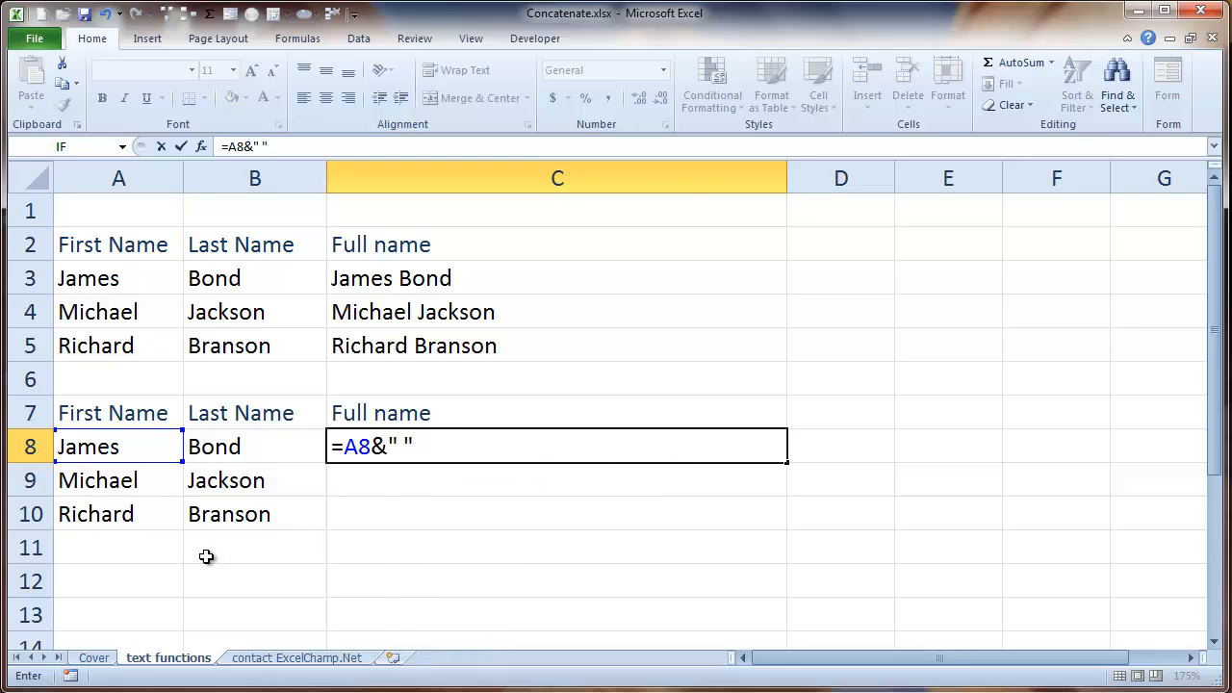
{"action": "left_click", "coordinate": [254, 447]}
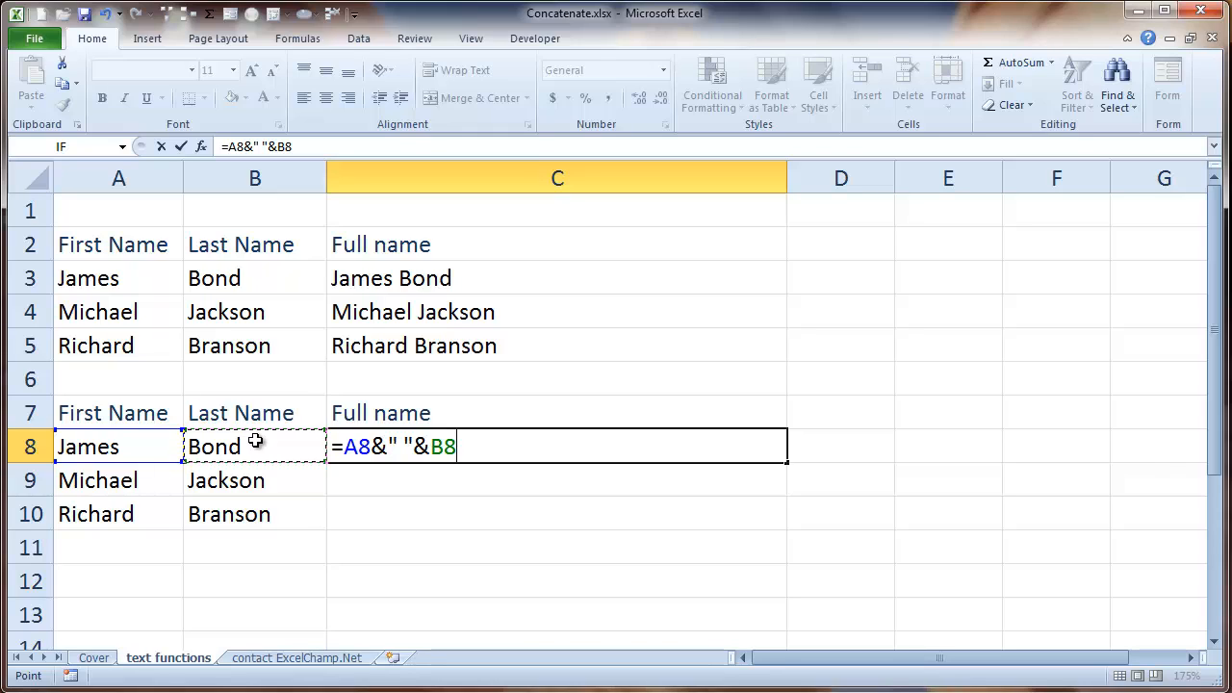
{"action": "key", "text": "Return"}
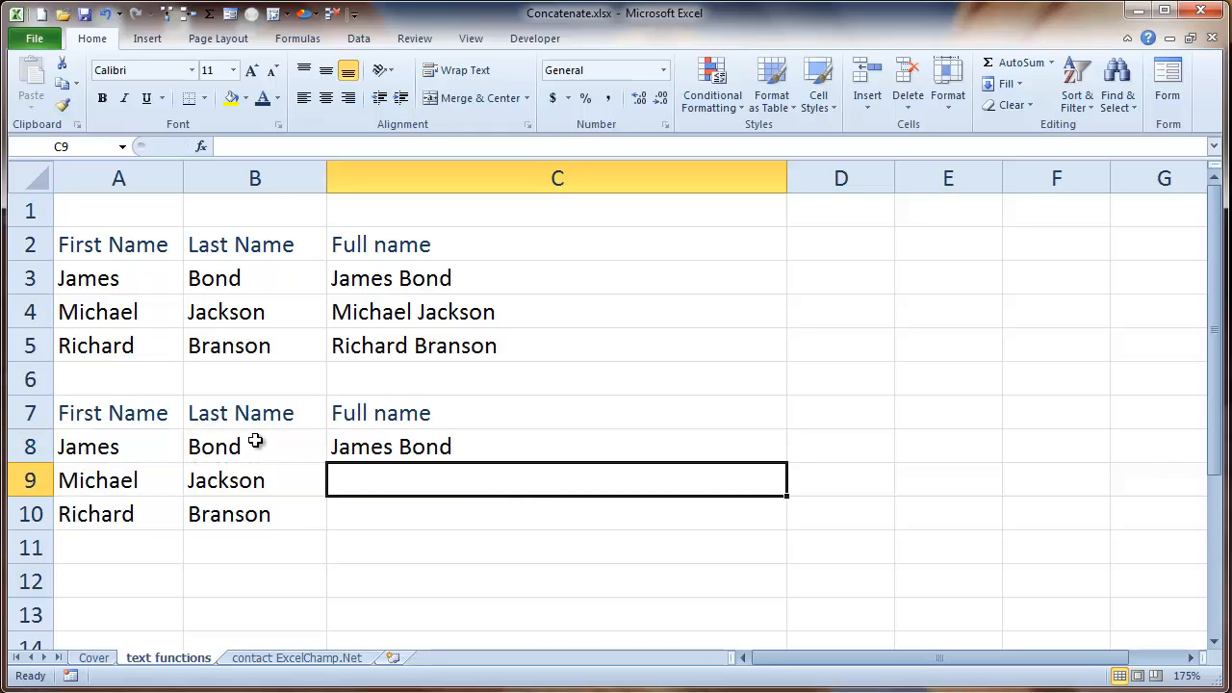
{"action": "left_click", "coordinate": [556, 446]}
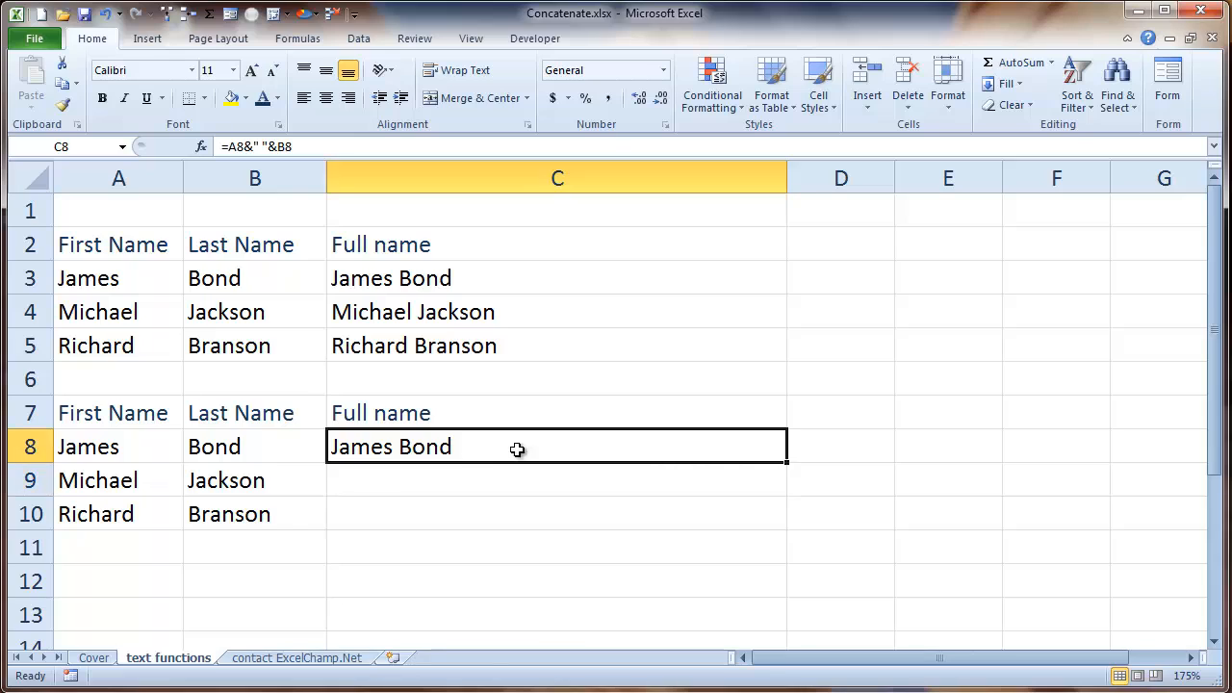
{"action": "mouse_move", "coordinate": [786, 464]}
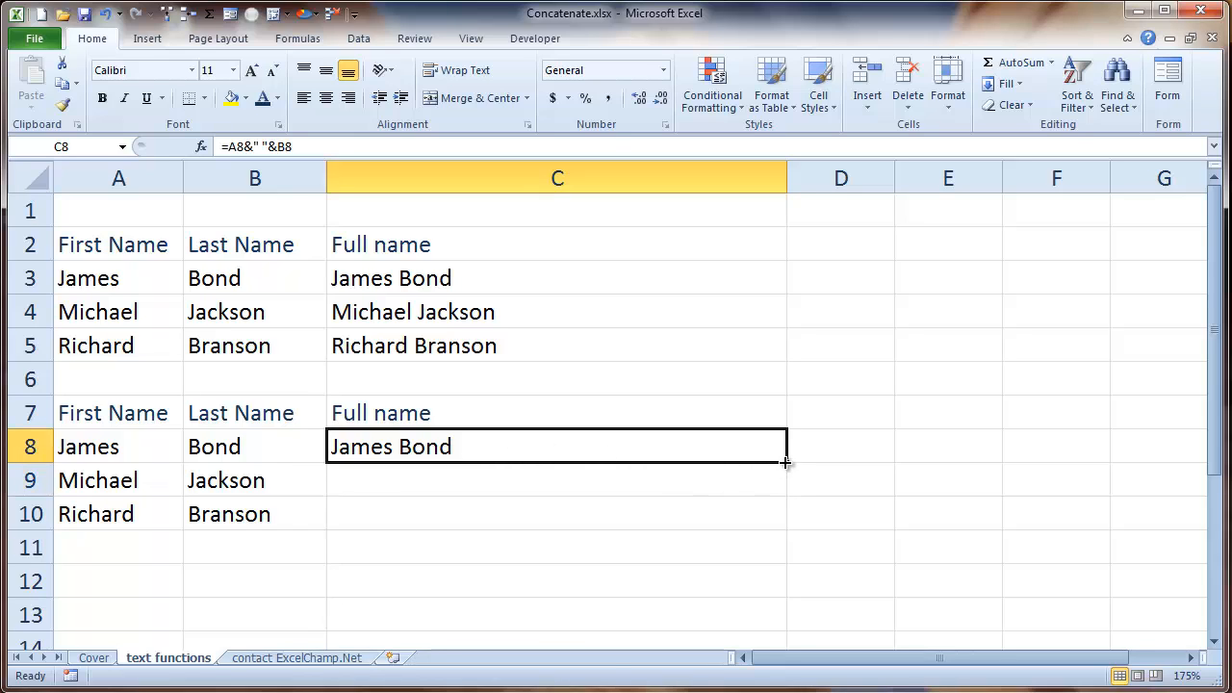
- Fill the ampersand formula from C8 down through C10
{"action": "left_click_drag", "start_coordinate": [785, 462], "coordinate": [786, 528]}
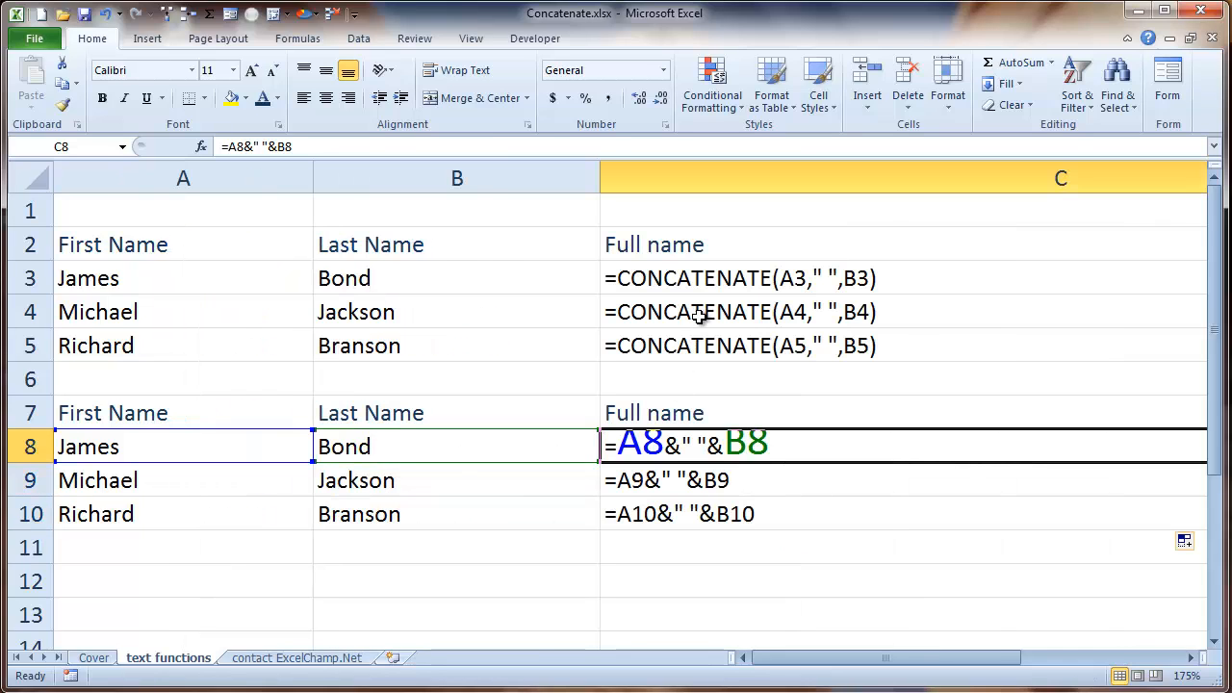
{"action": "mouse_move", "coordinate": [788, 556]}
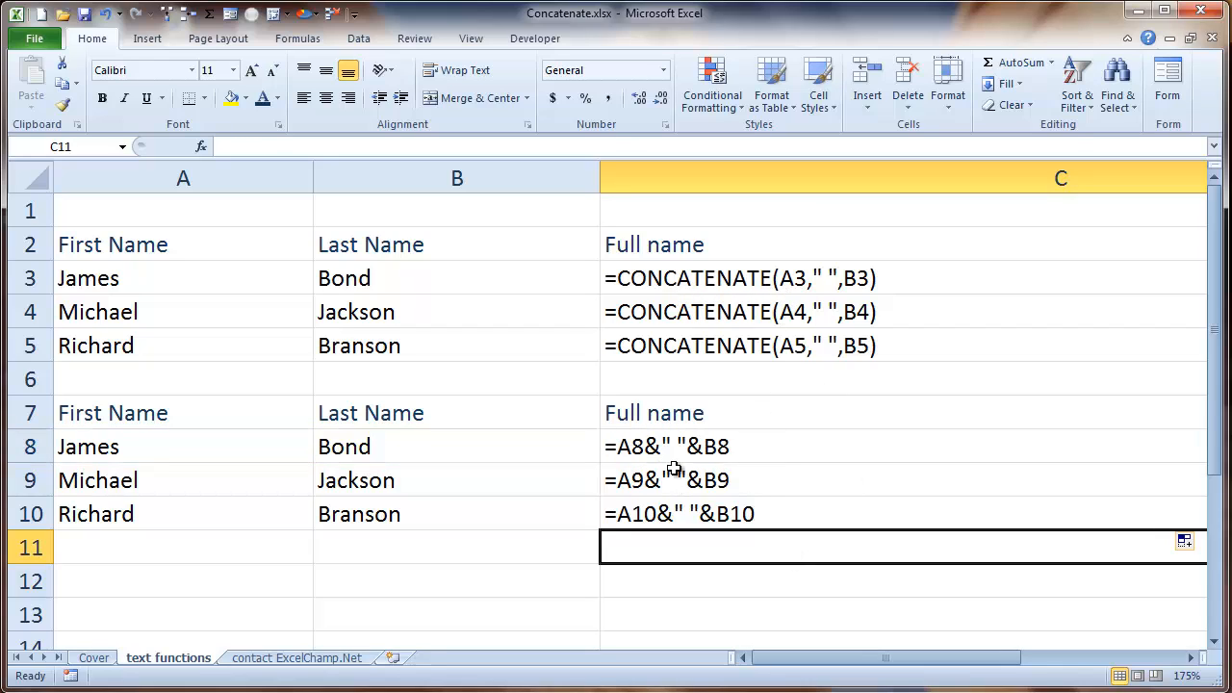
{"action": "mouse_move", "coordinate": [732, 459]}
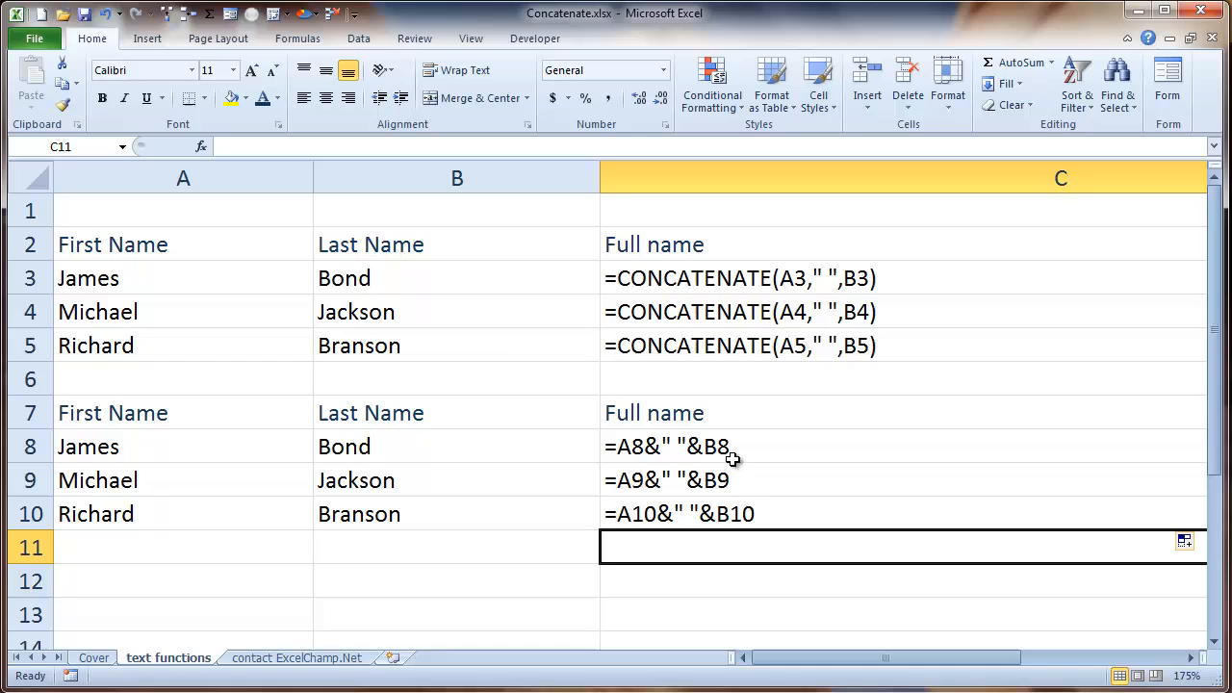
{"action": "mouse_move", "coordinate": [705, 538]}
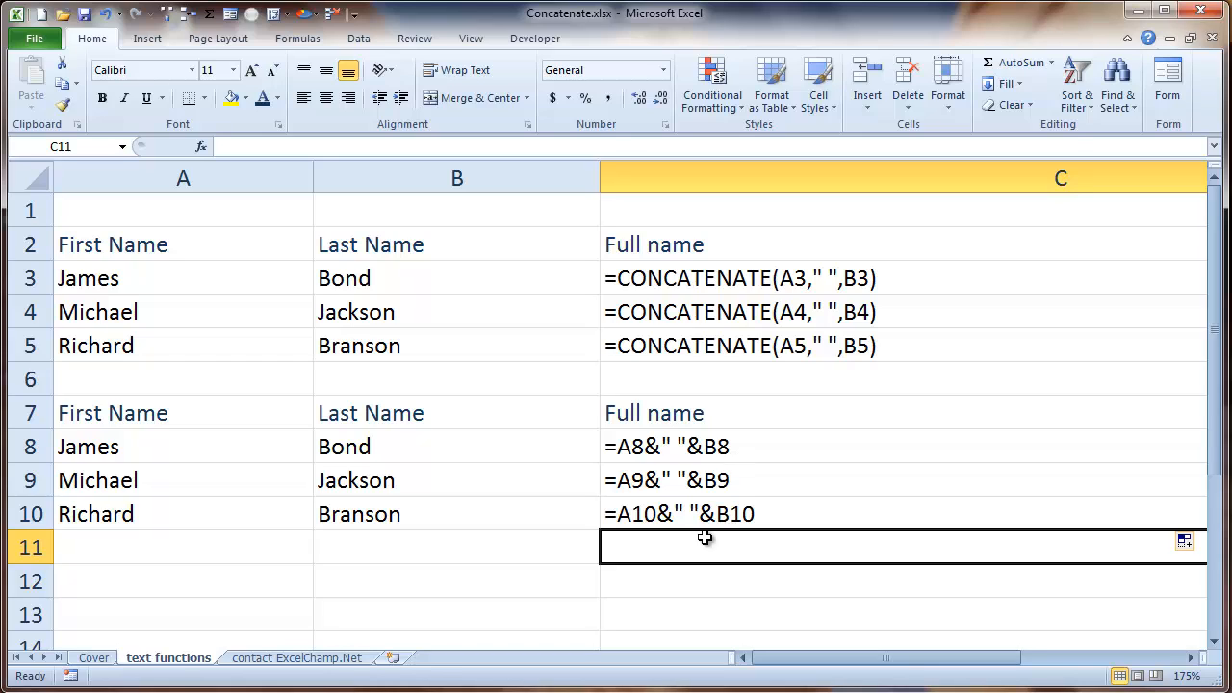
{"action": "mouse_move", "coordinate": [454, 562]}
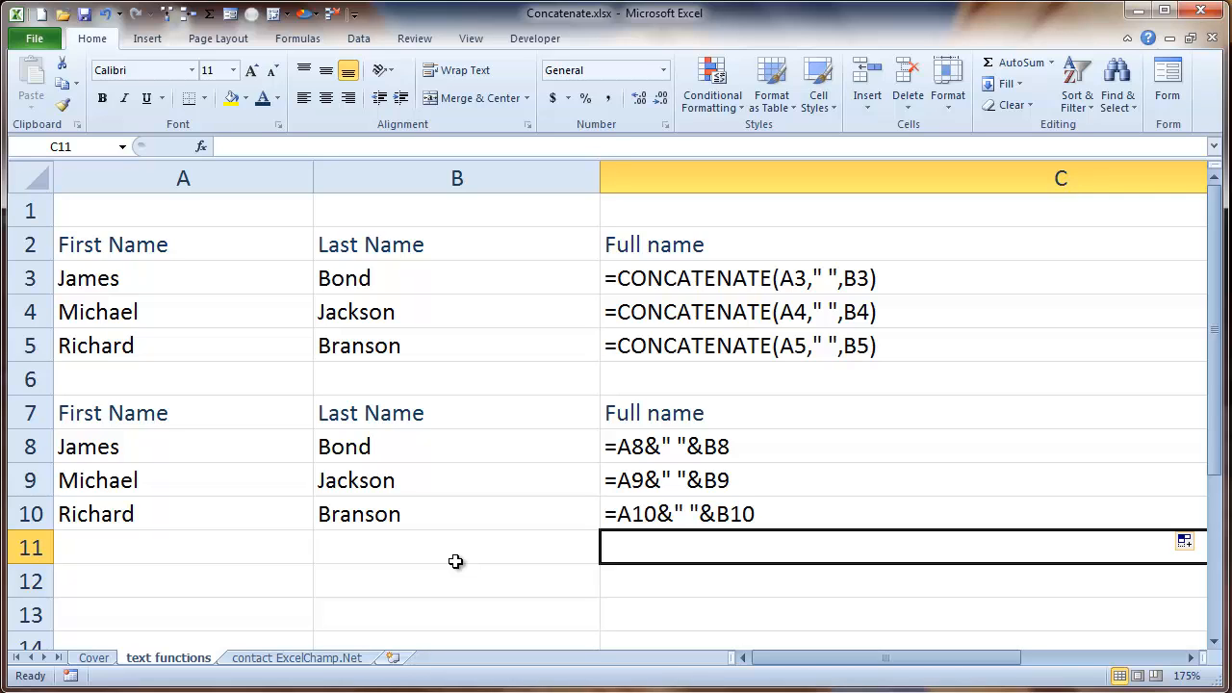
{"action": "mouse_move", "coordinate": [277, 670]}
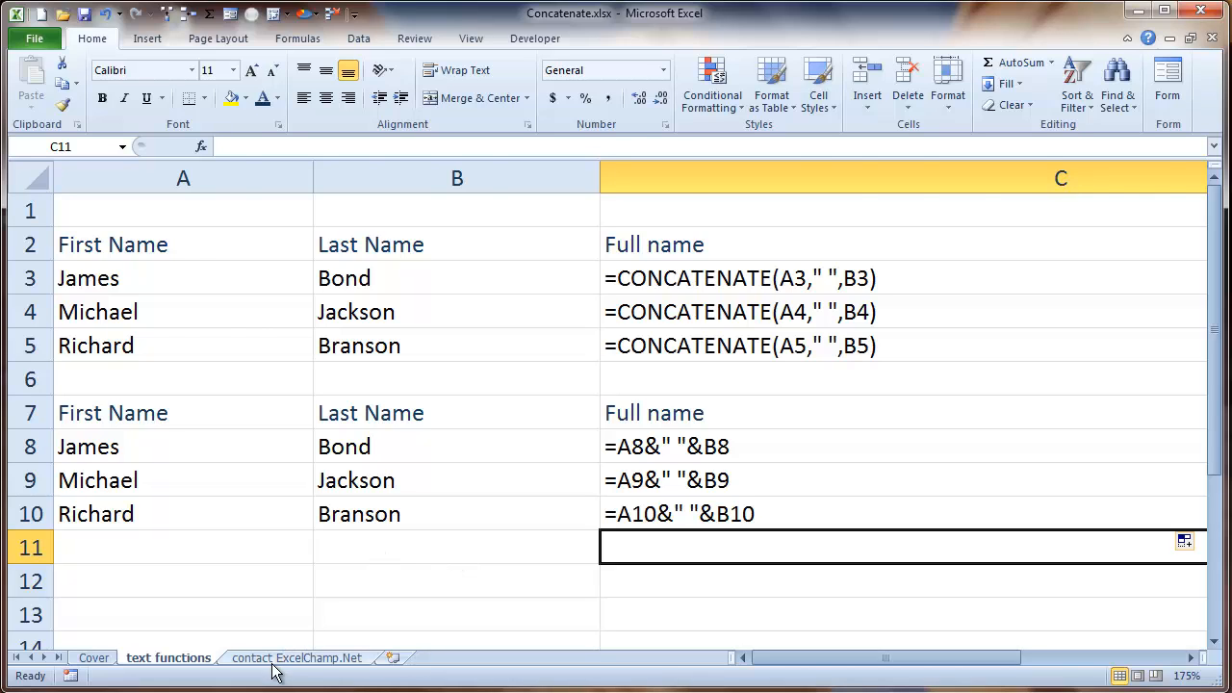
- Go to the contact ExcelChamp.Net sheet
{"action": "left_click", "coordinate": [296, 658]}
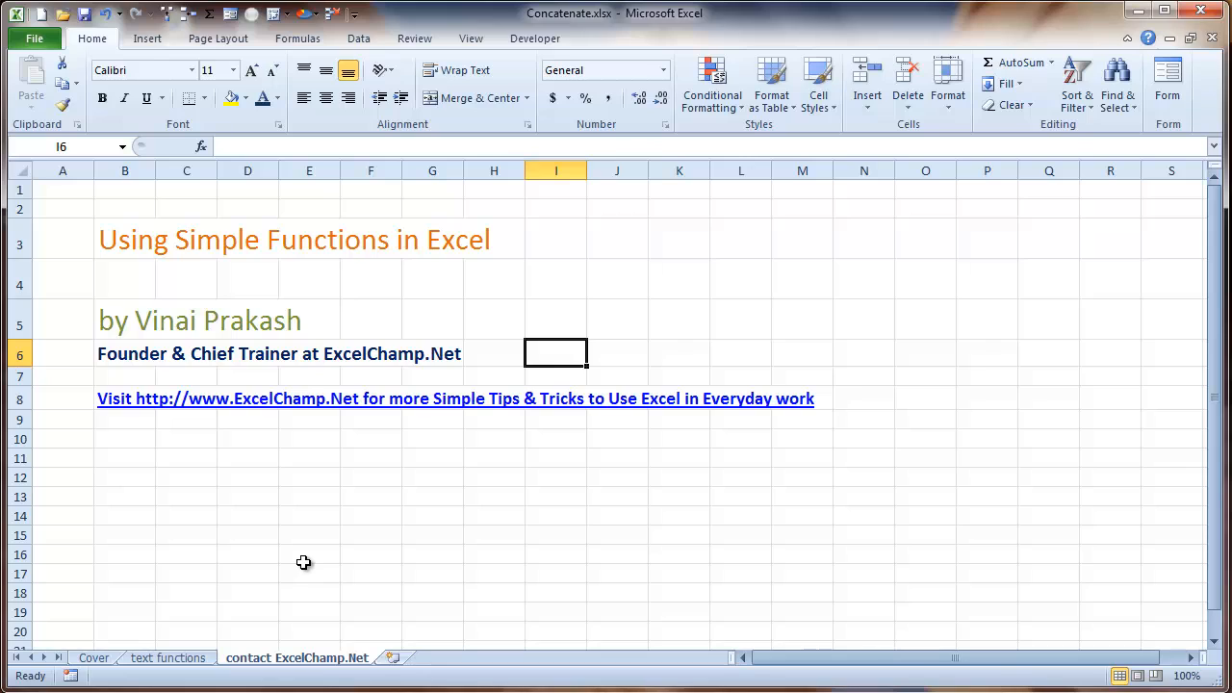
{"action": "mouse_move", "coordinate": [323, 531]}
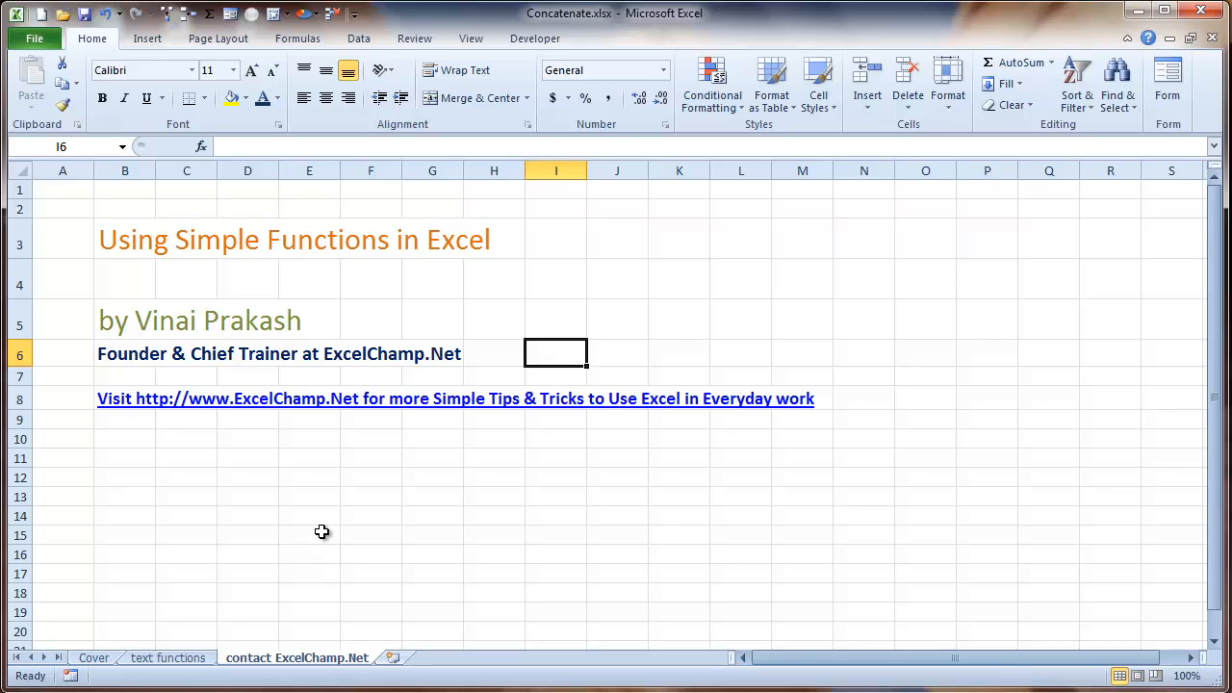